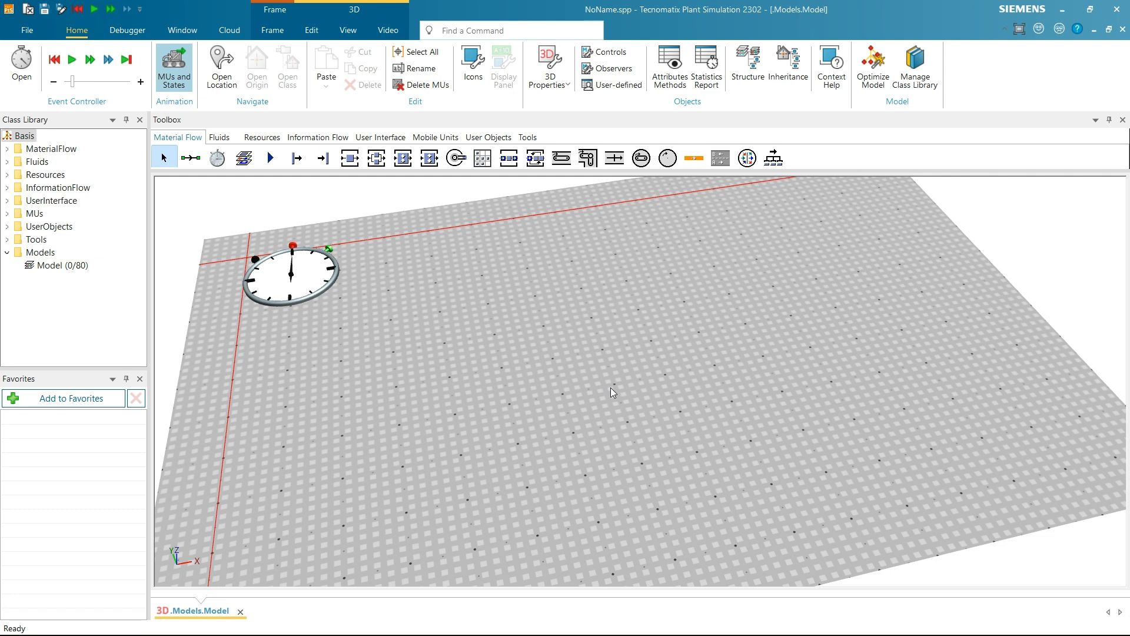
Place a Method object on the empty model floor beside the event controller
{"action": "left_click", "coordinate": [317, 138]}
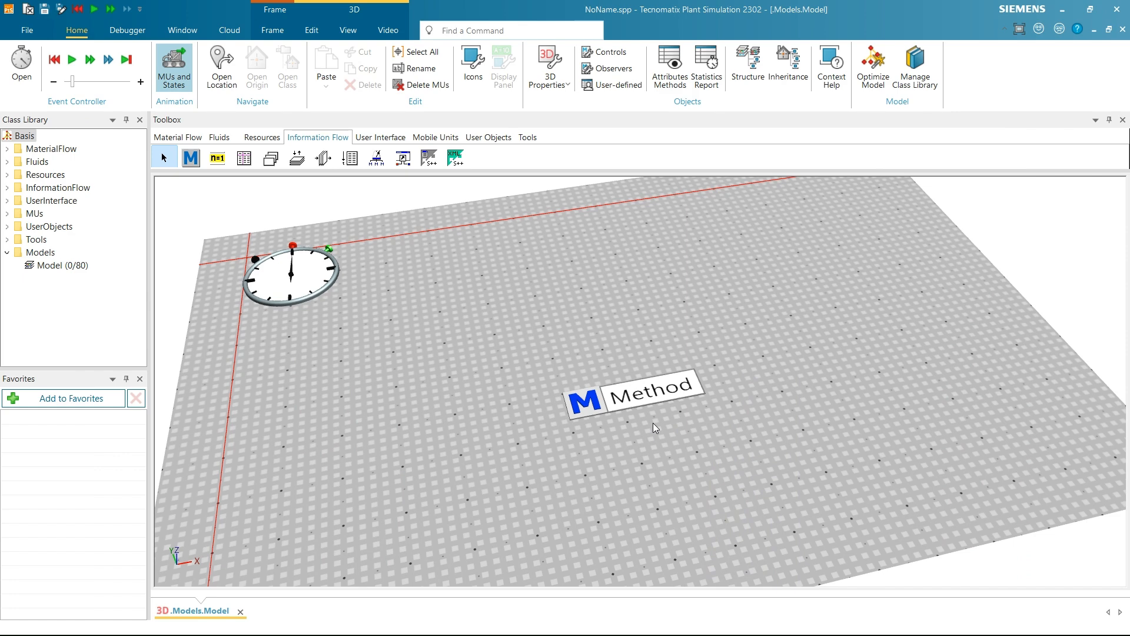
{"action": "mouse_move", "coordinate": [626, 433]}
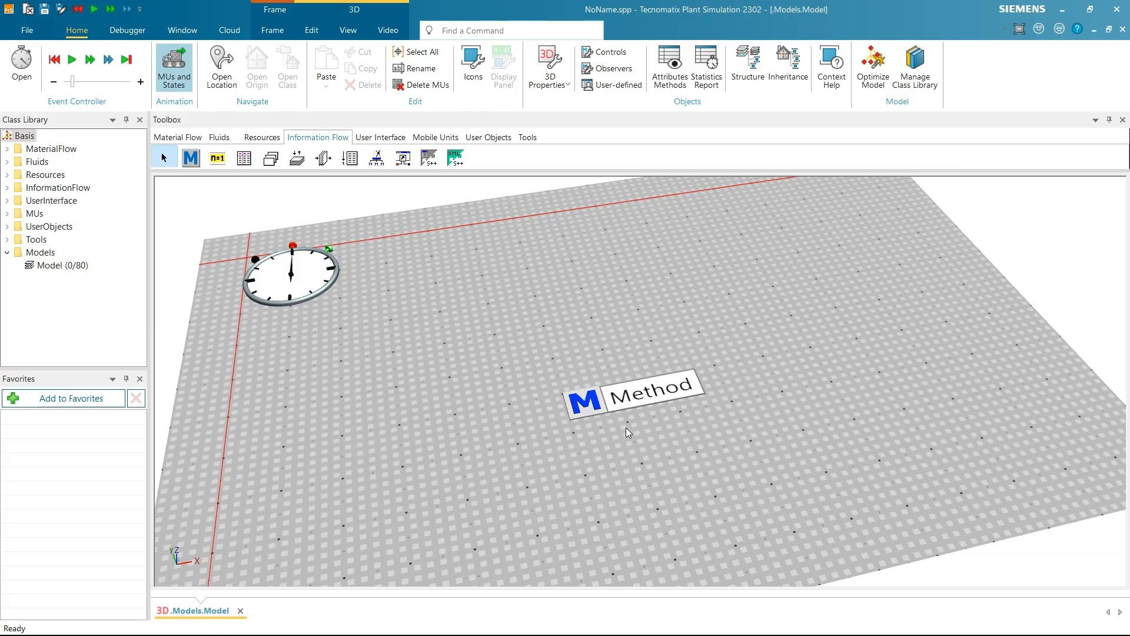
Run the Method manually from its context menu
{"action": "right_click", "coordinate": [634, 400]}
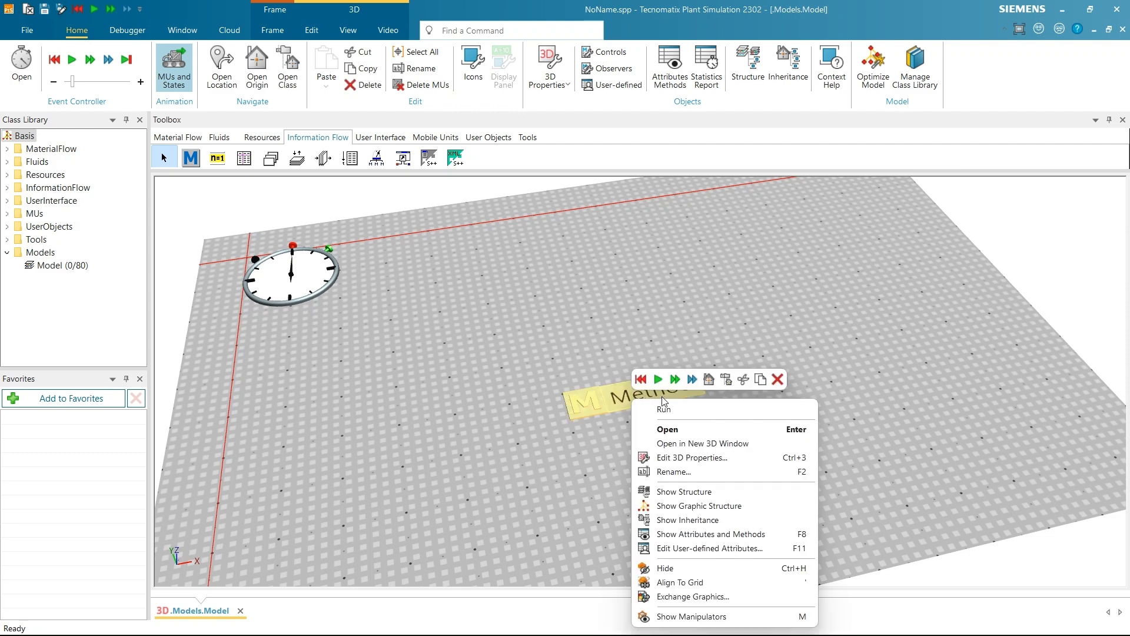
{"action": "left_click", "coordinate": [667, 429]}
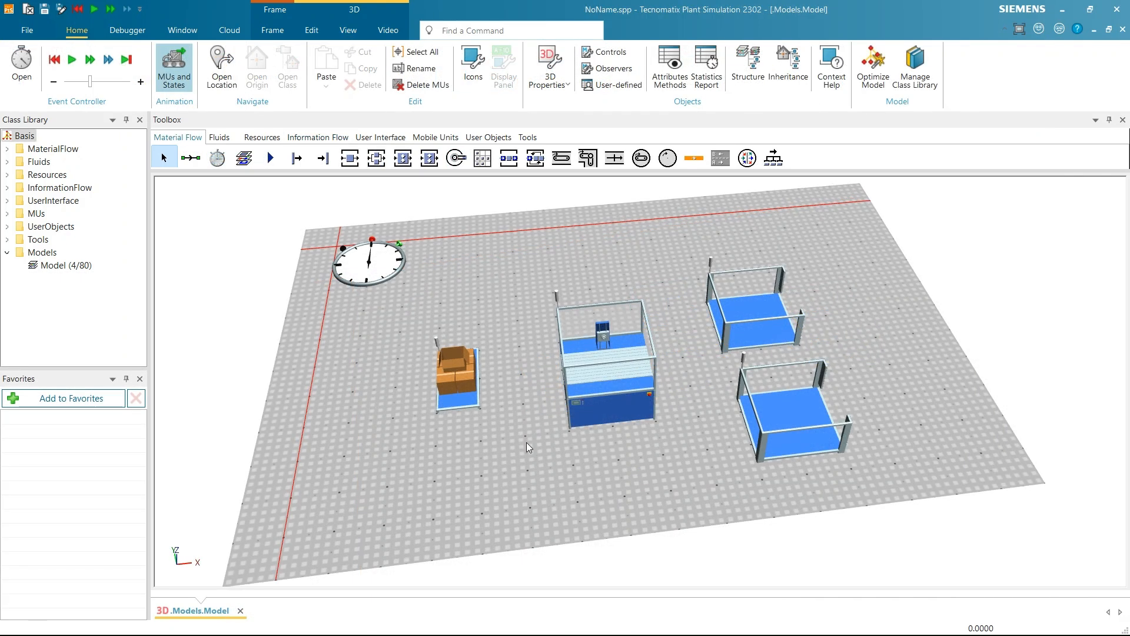
Connect Source→Station→Buffers and assign the new Method as the station's exit control
{"action": "left_click", "coordinate": [190, 157]}
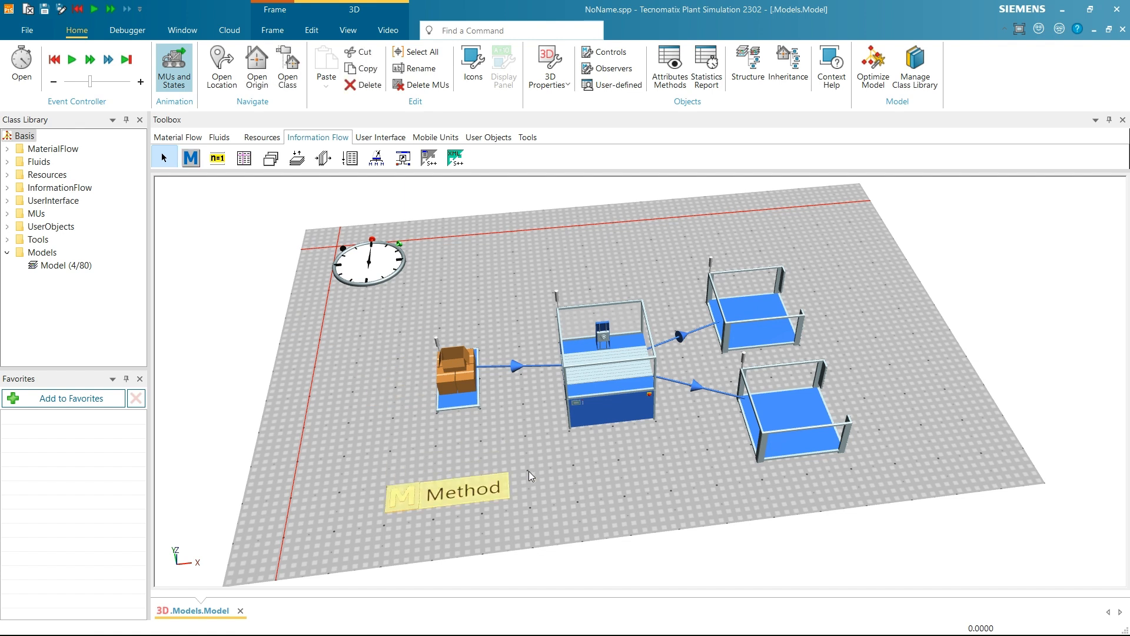
{"action": "double_click", "coordinate": [609, 364]}
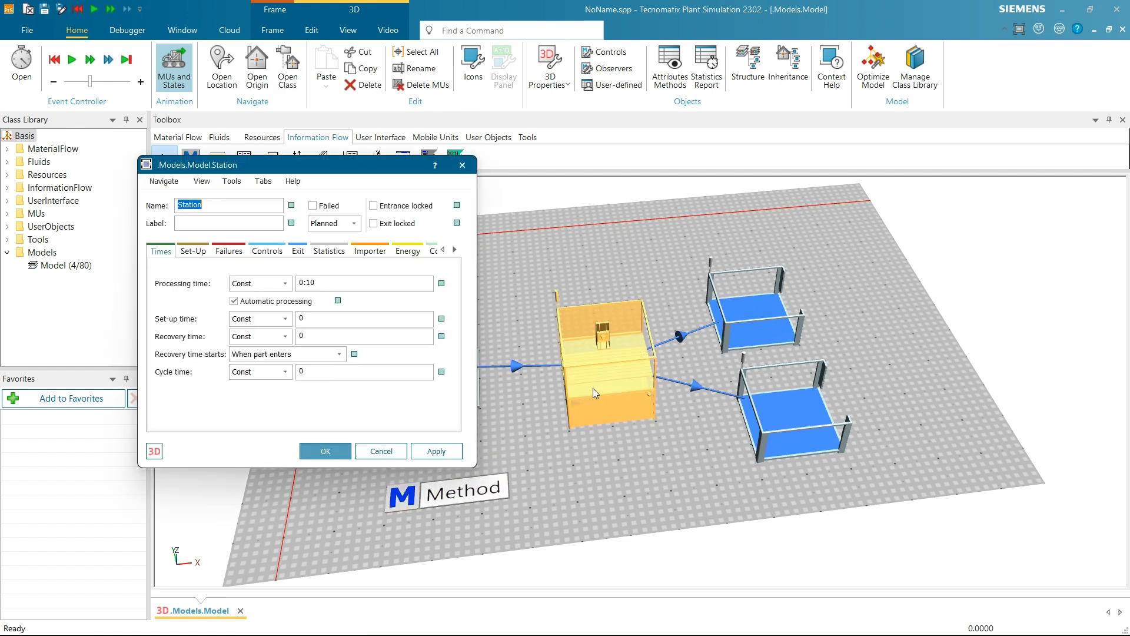
{"action": "left_click", "coordinate": [266, 250]}
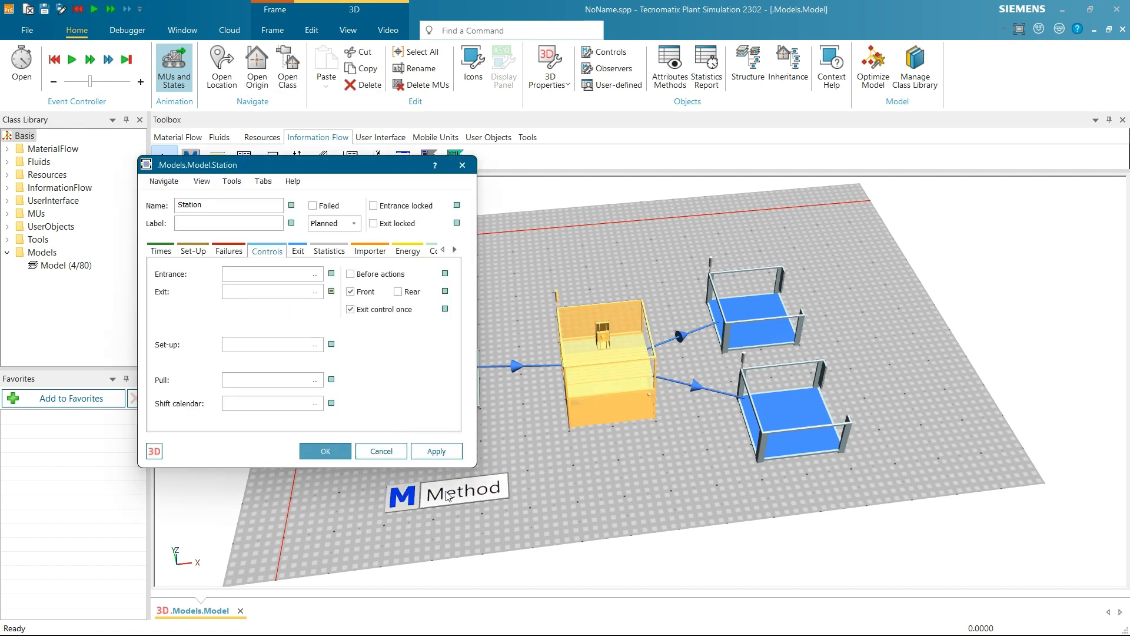
{"action": "left_click", "coordinate": [436, 451]}
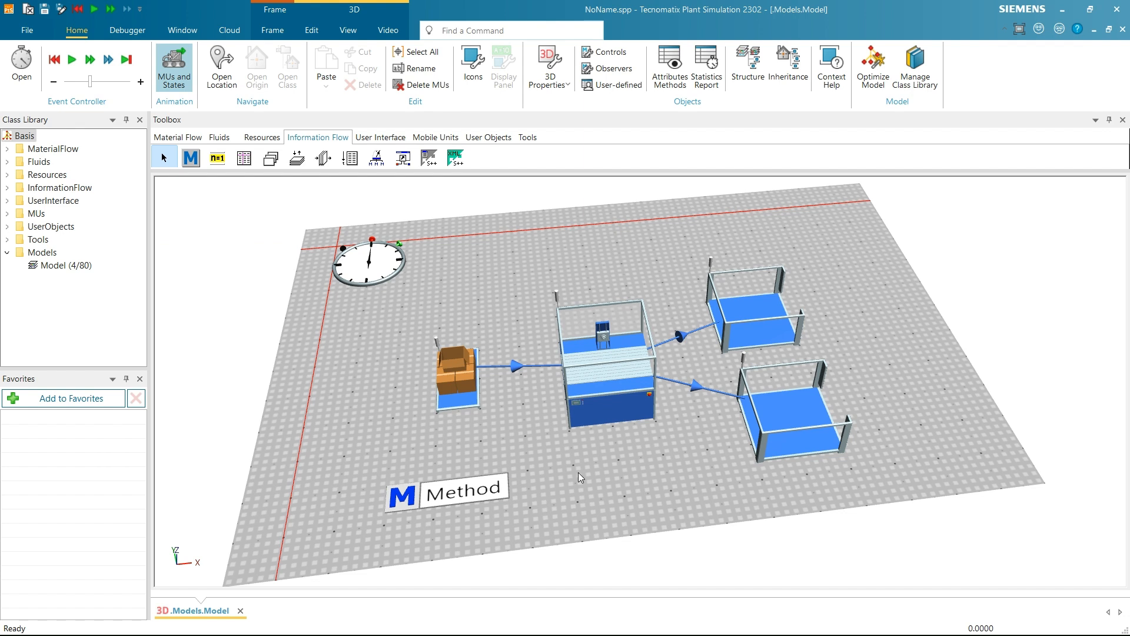
{"action": "mouse_move", "coordinate": [501, 492]}
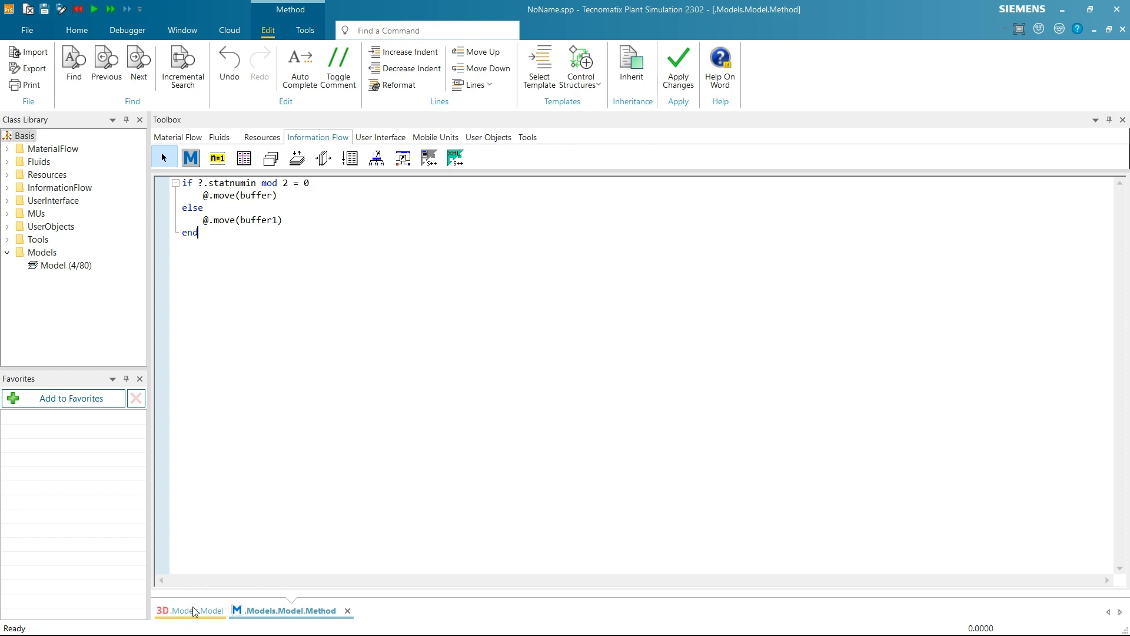
Return to the 3D model after entering the mod-2 routing code to buffer and buffer1
{"action": "left_click", "coordinate": [190, 611]}
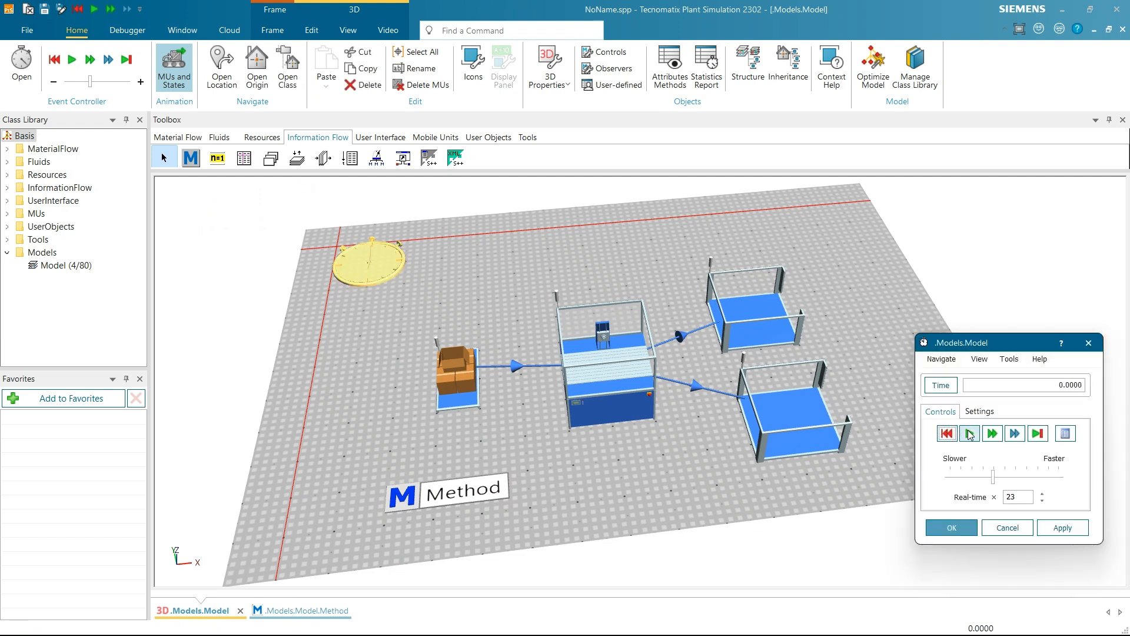
Start the simulation so parts split alternately between the two buffers
{"action": "left_click", "coordinate": [969, 433]}
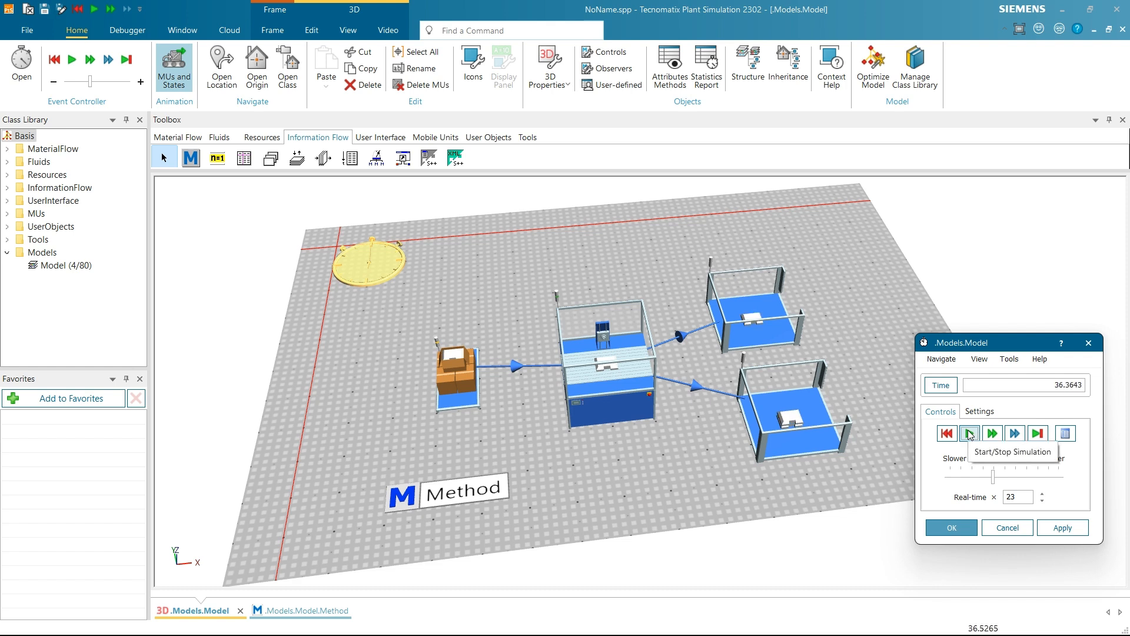
{"action": "left_click", "coordinate": [969, 434]}
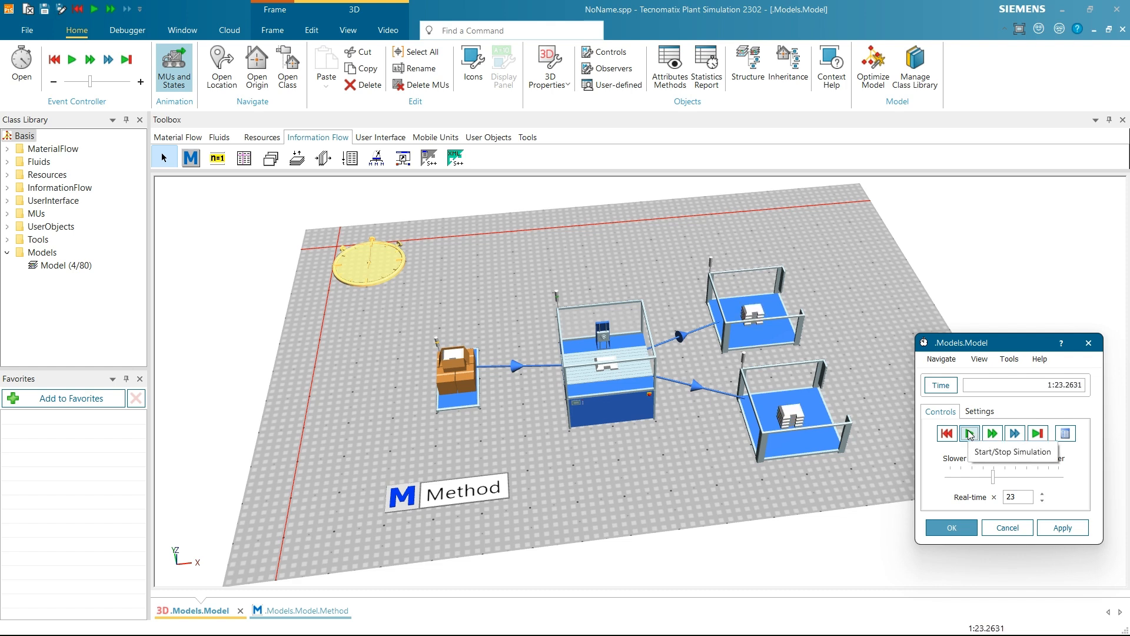
{"action": "left_click", "coordinate": [969, 433]}
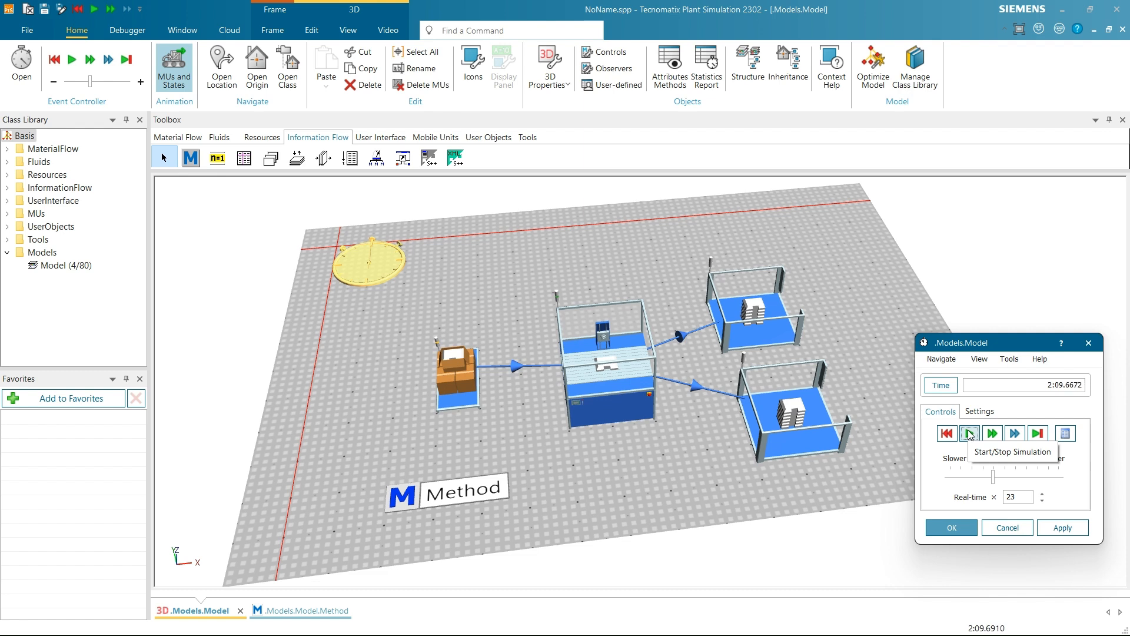
{"action": "left_click", "coordinate": [969, 433]}
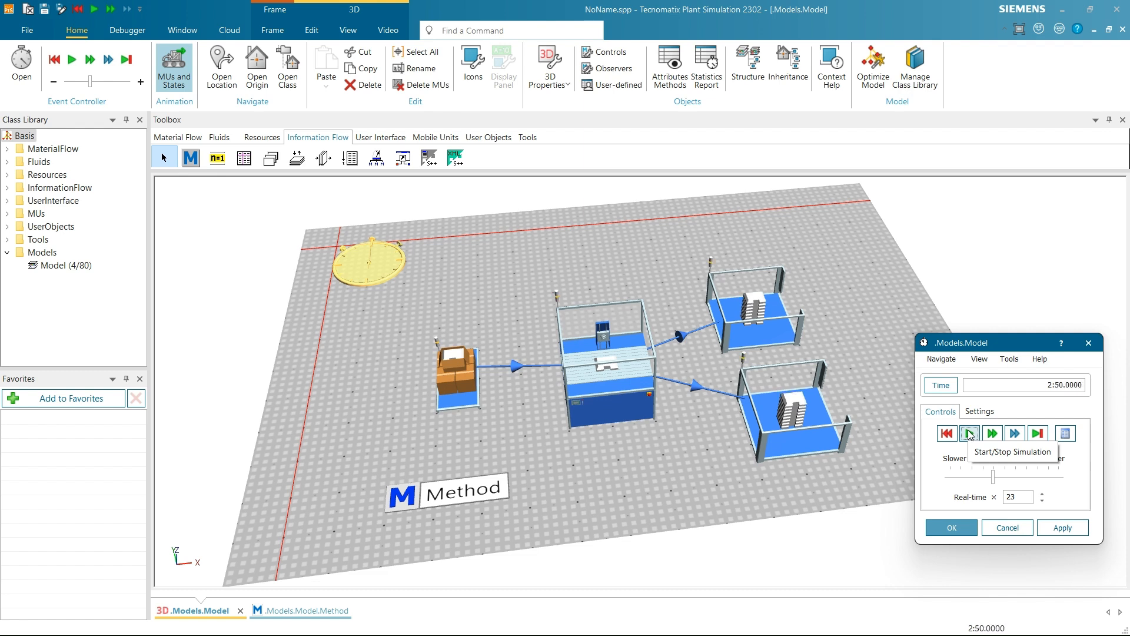
{"action": "mouse_move", "coordinate": [707, 478]}
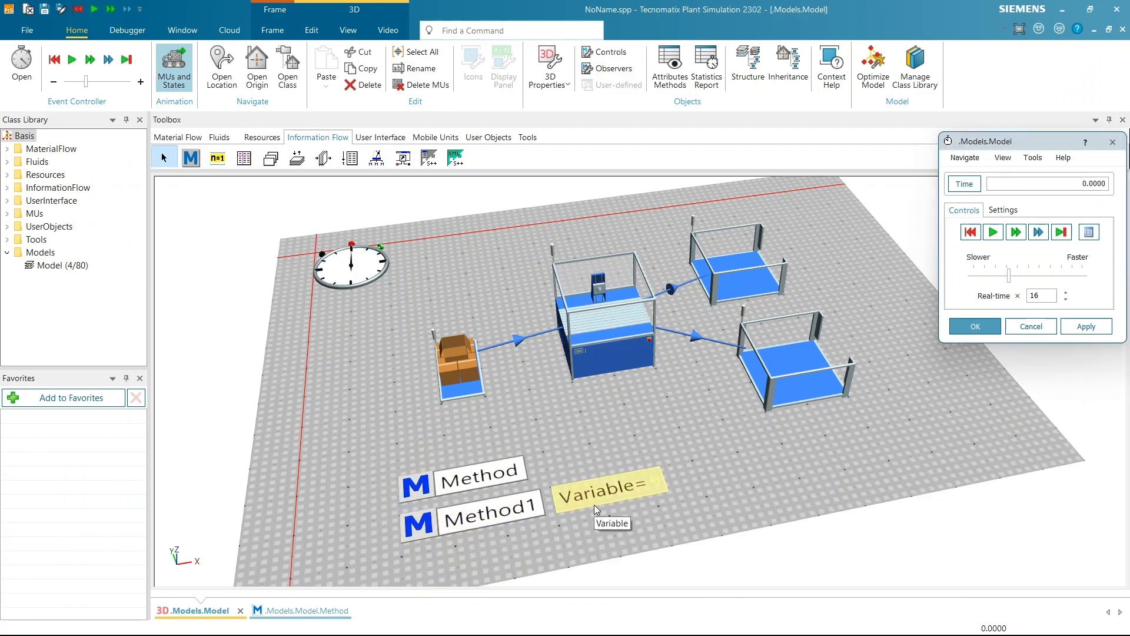
Rename the new Variable object to MuCount
{"action": "double_click", "coordinate": [605, 485]}
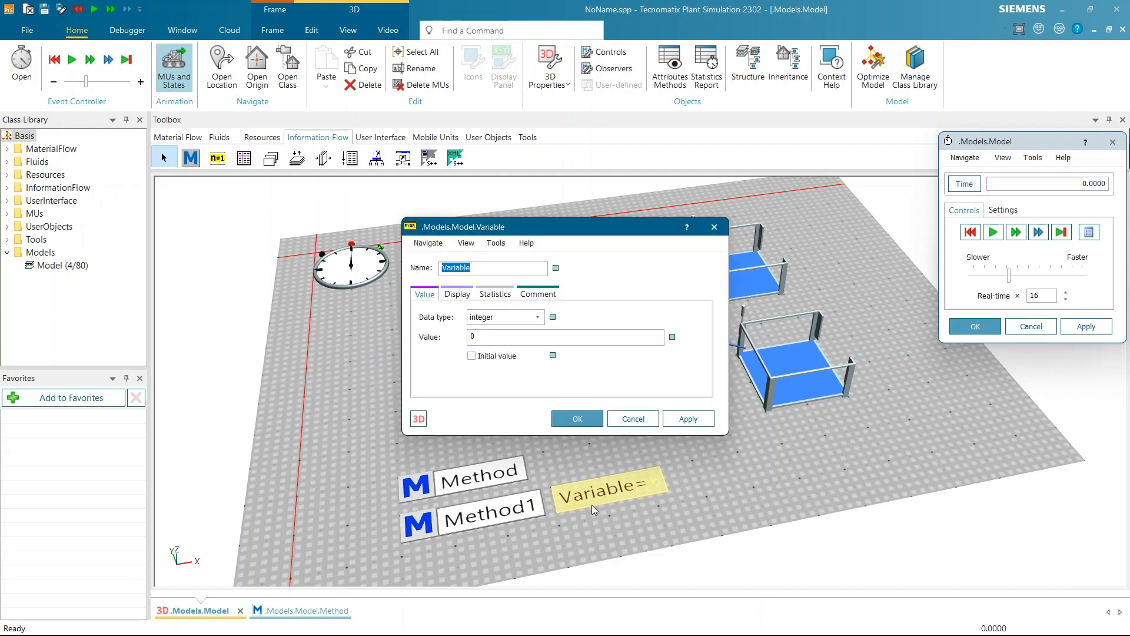
{"action": "type", "text": "MuCo"}
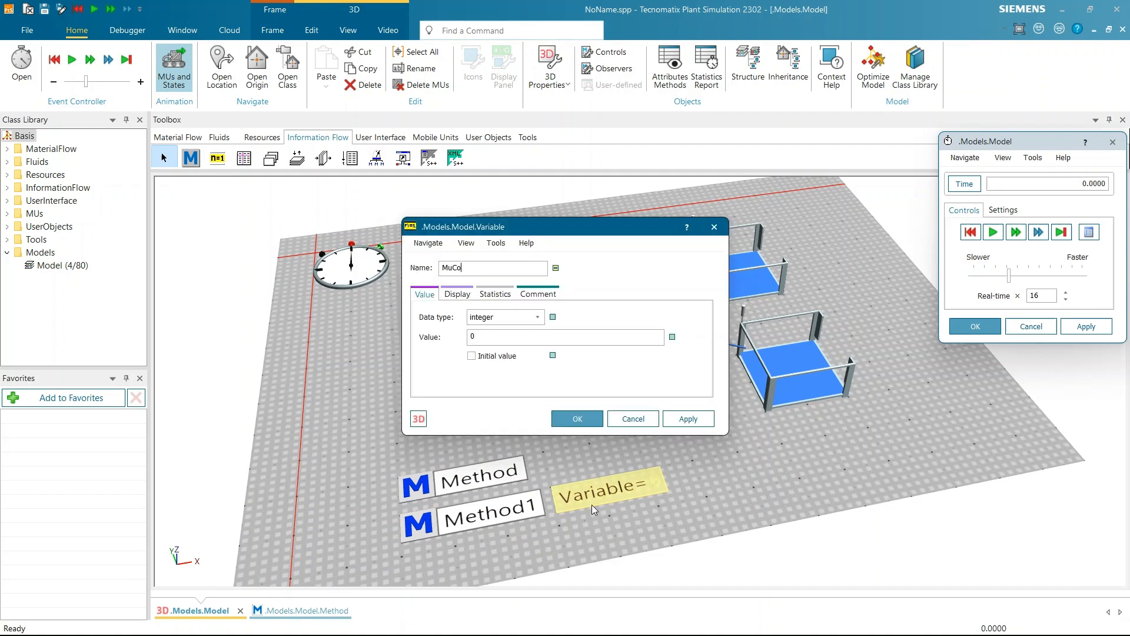
{"action": "left_click", "coordinate": [576, 419]}
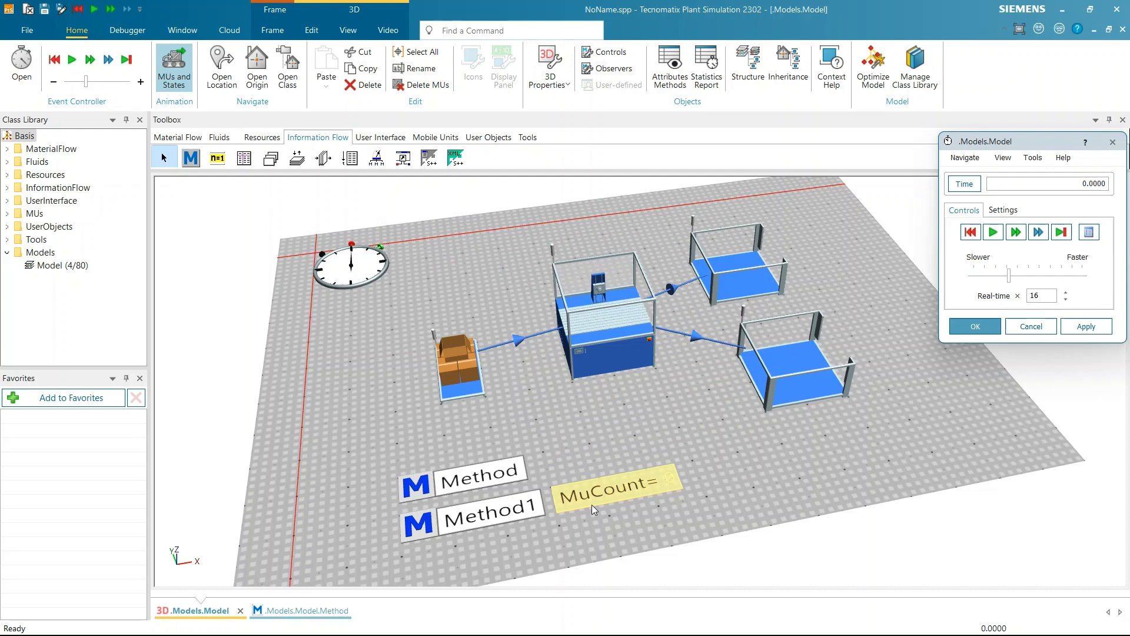
{"action": "mouse_move", "coordinate": [493, 516]}
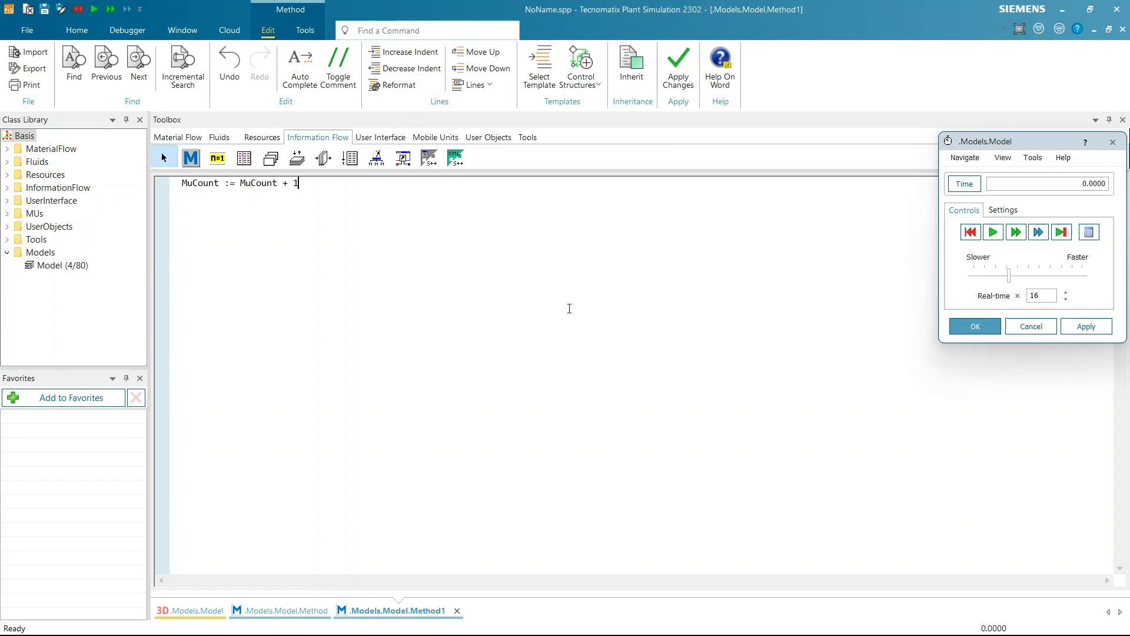
{"action": "mouse_move", "coordinate": [579, 185]}
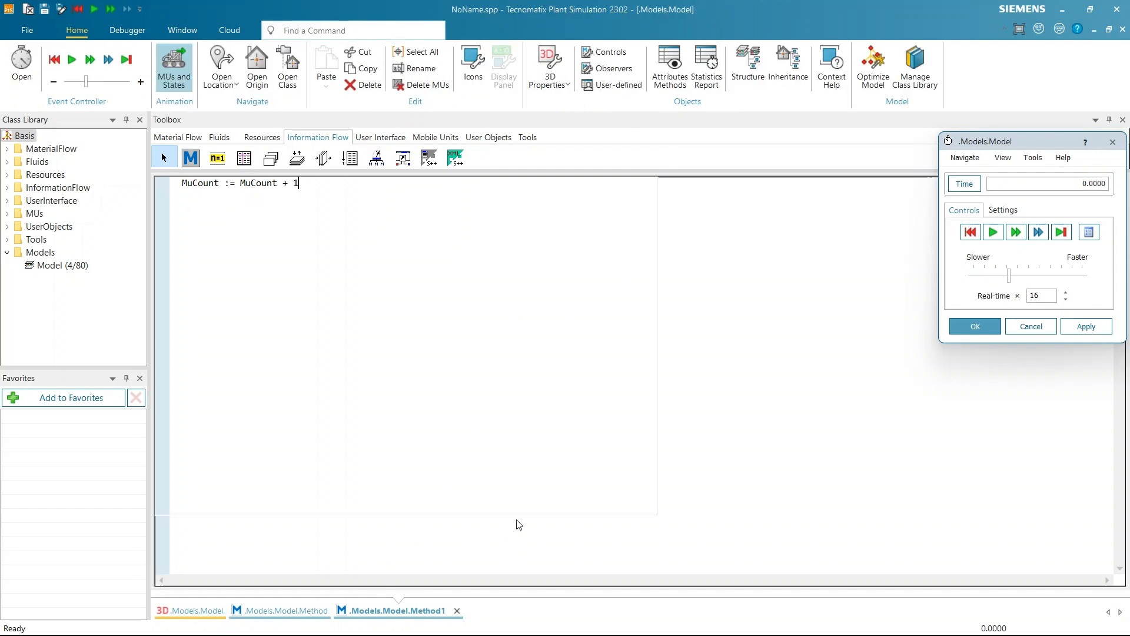
Add a Method1 call after end in the exit method and apply the changes
{"action": "left_click", "coordinate": [285, 611]}
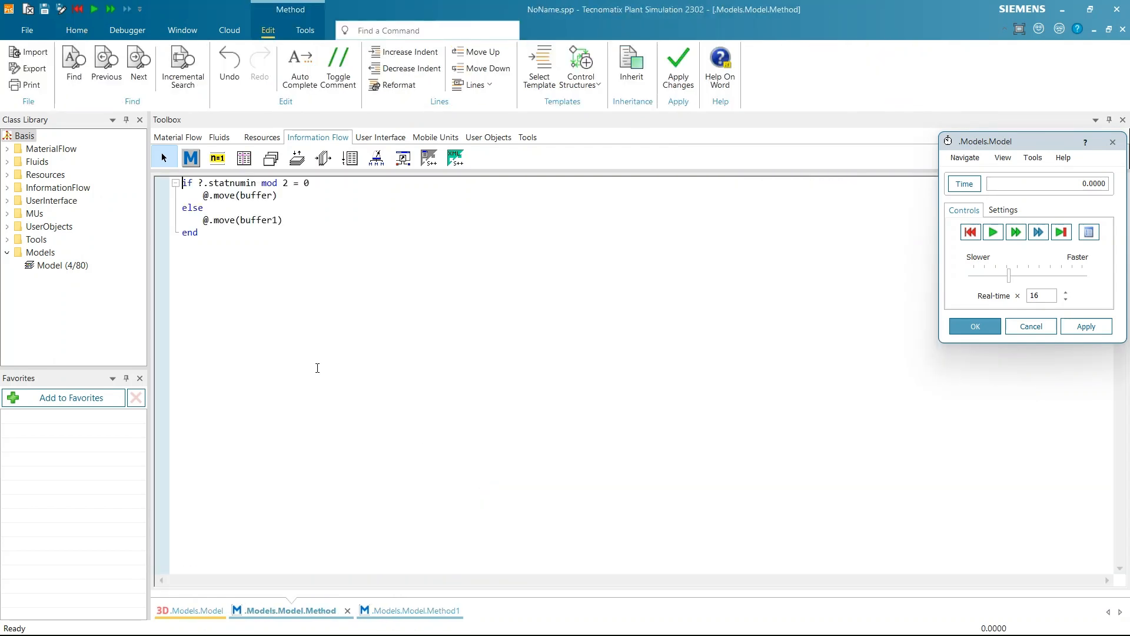
{"action": "type", "text": "Metho"}
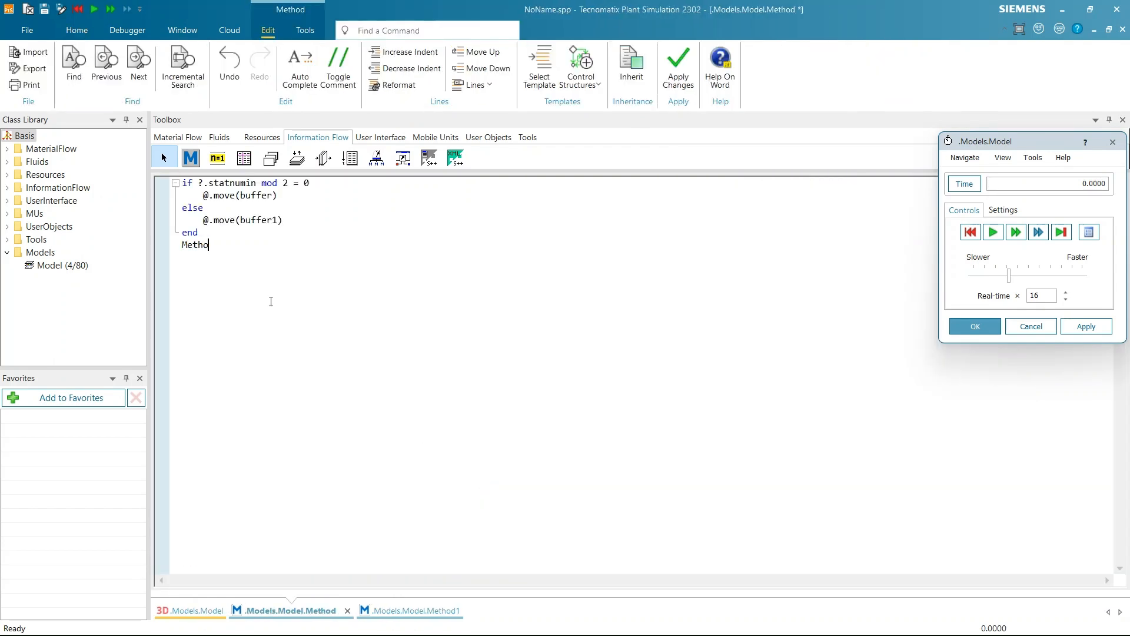
{"action": "type", "text": "1"}
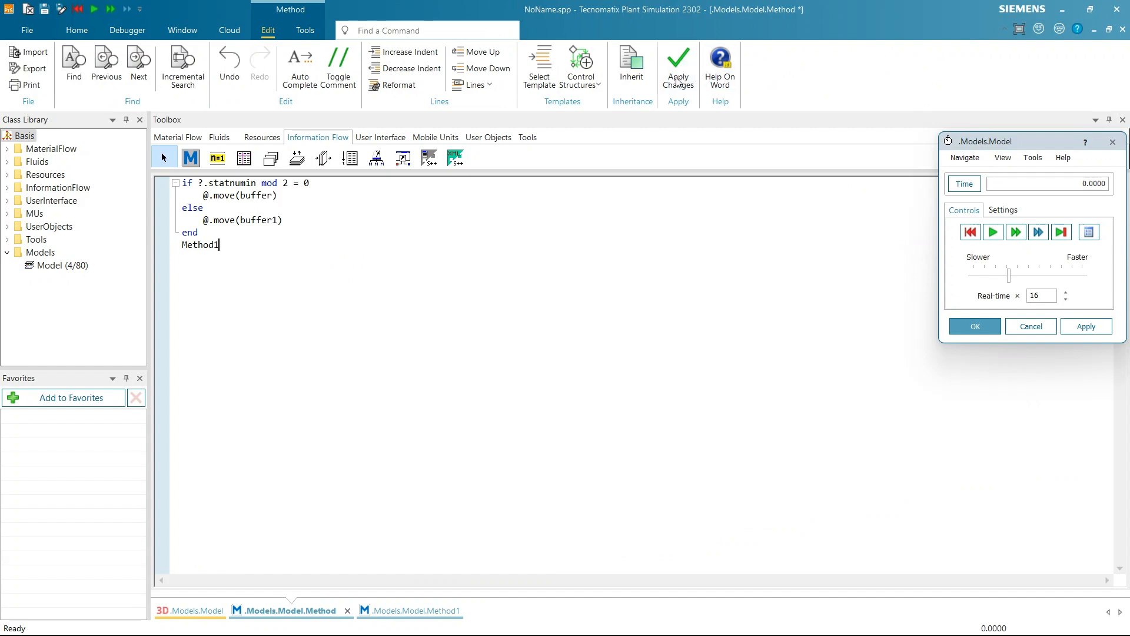
{"action": "left_click", "coordinate": [197, 611]}
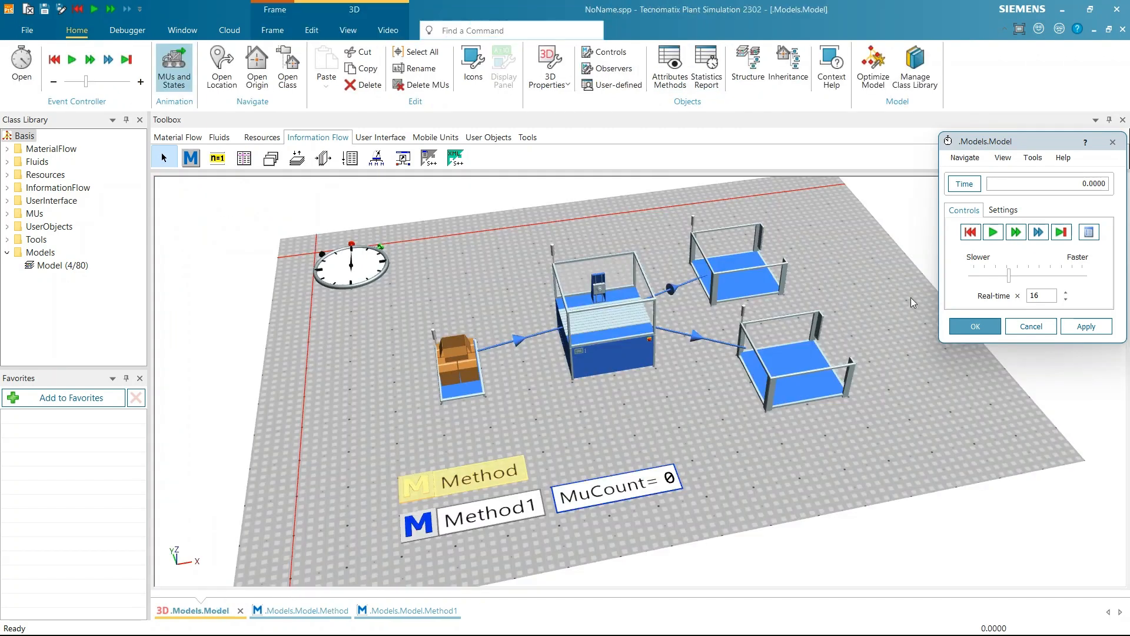
Start the simulation and watch MuCount count the routed parts
{"action": "left_click", "coordinate": [993, 232]}
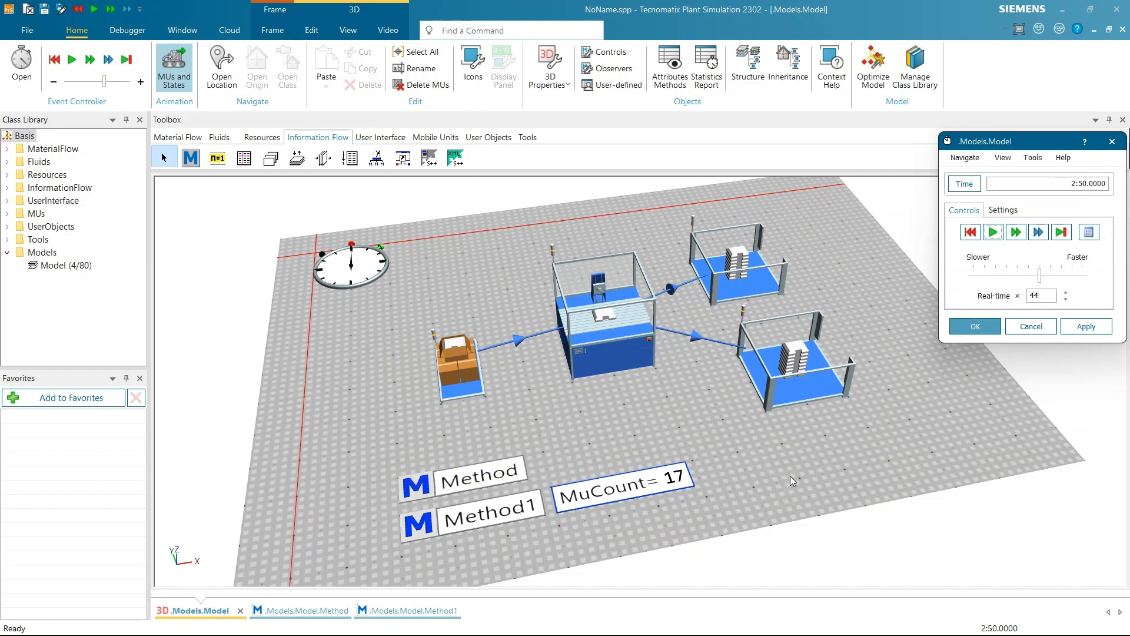
{"action": "left_click", "coordinate": [349, 31]}
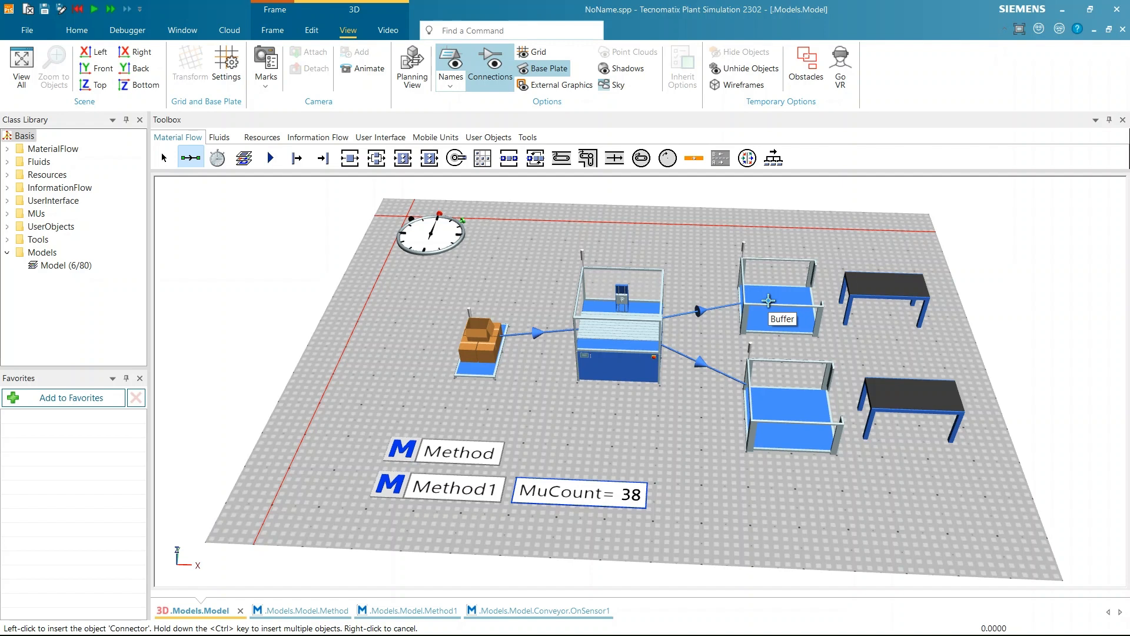
{"action": "mouse_move", "coordinate": [876, 282]}
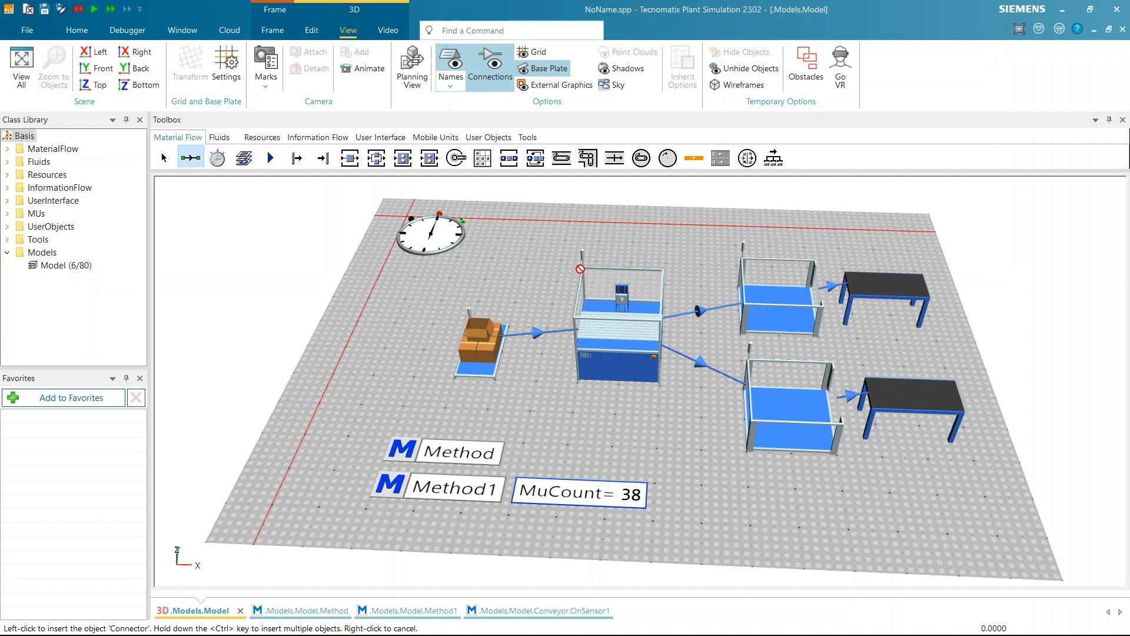
Connect the second buffer to its conveyor with the Connector tool
{"action": "left_click", "coordinate": [317, 136]}
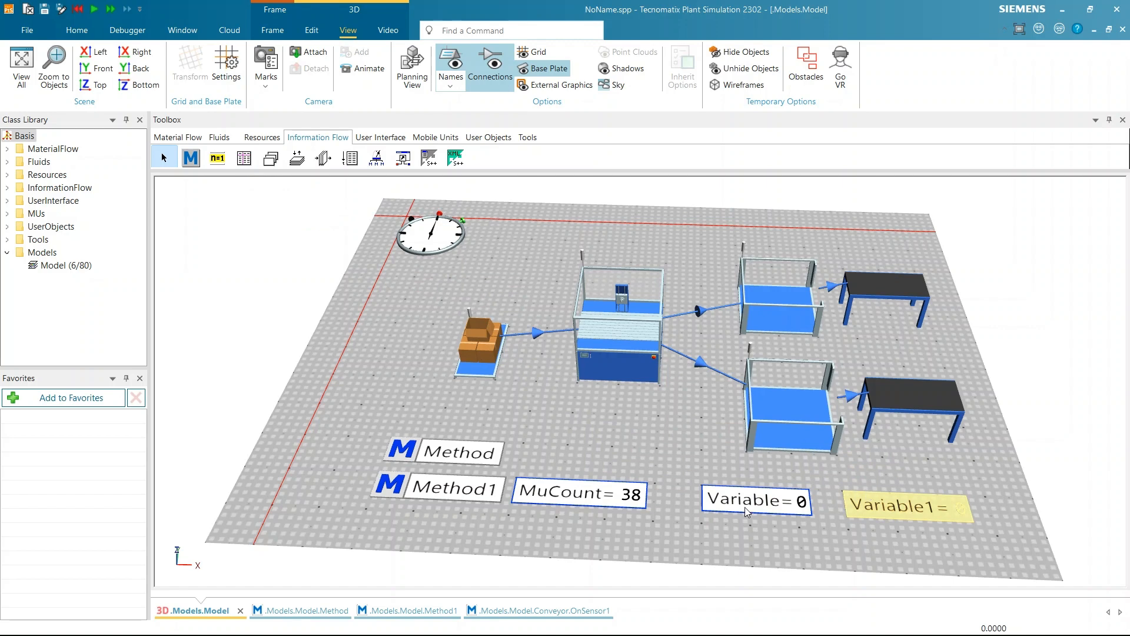
Rename the two new variables to MuCount2 and MuCount3
{"action": "double_click", "coordinate": [756, 501]}
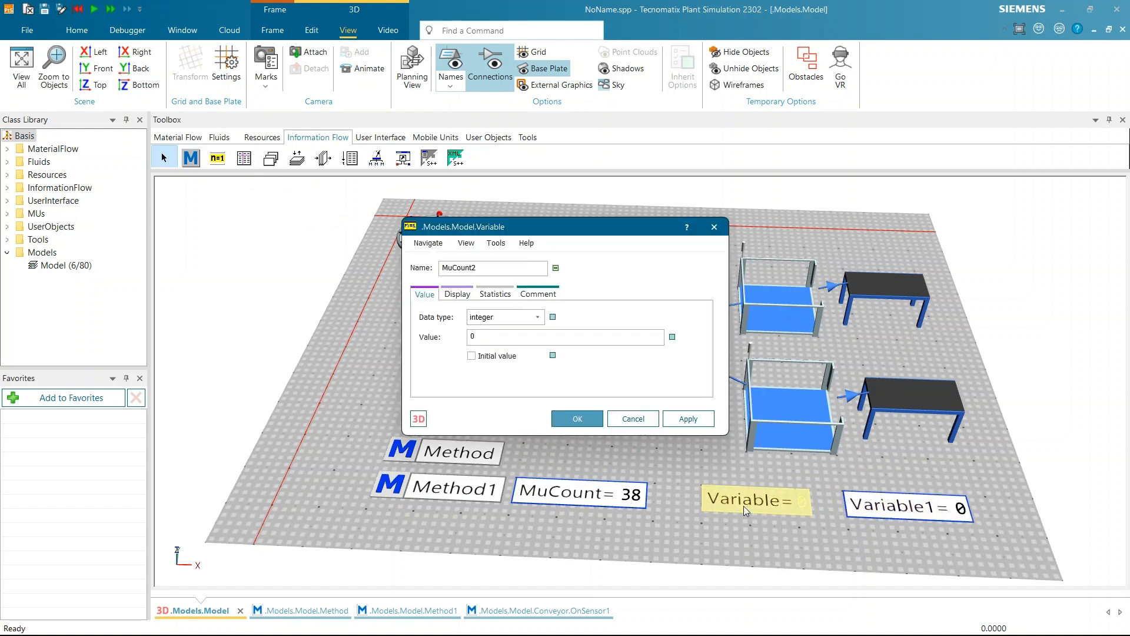
{"action": "left_click", "coordinate": [577, 418]}
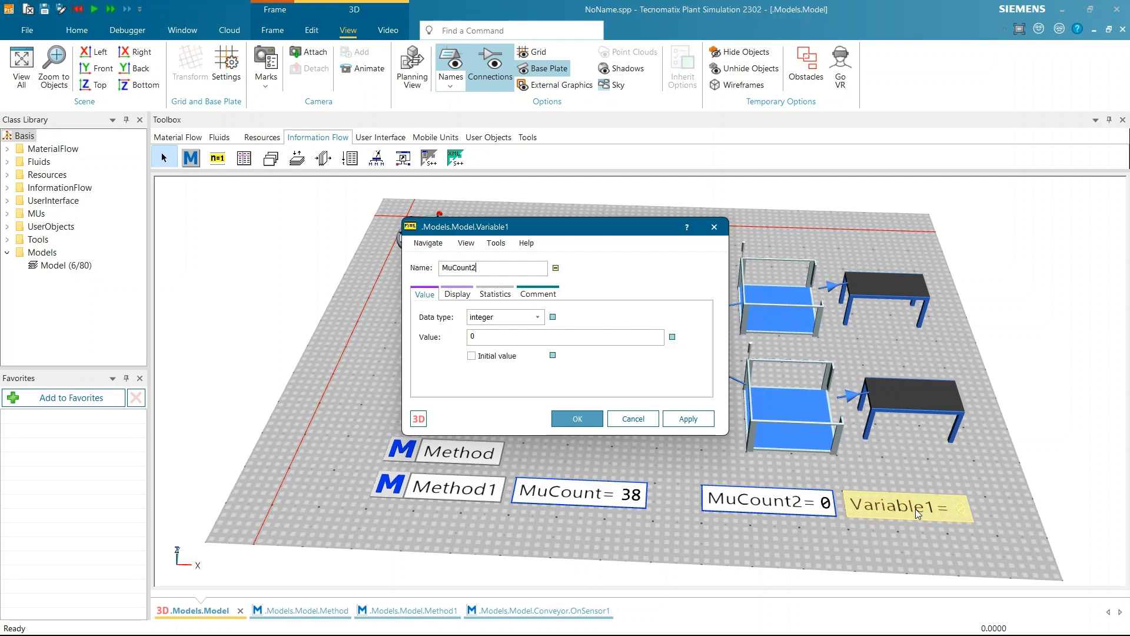
{"action": "left_click", "coordinate": [576, 419]}
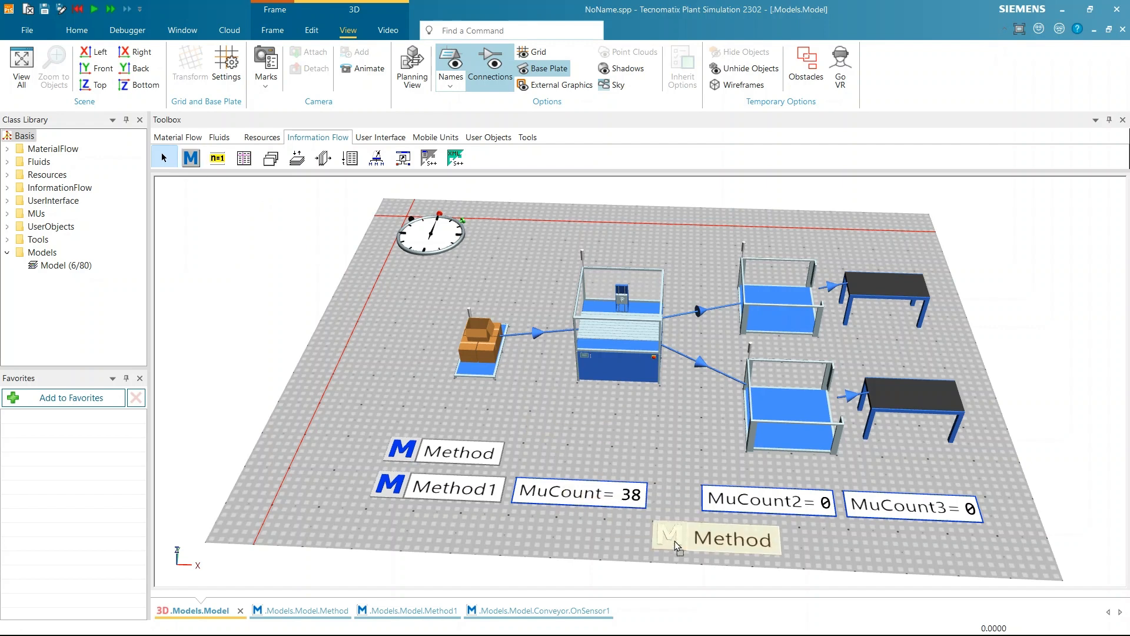
Rename the new method Countparts and give the upper conveyor a 0.5 m sensor calling Countparts
{"action": "double_click", "coordinate": [729, 539]}
{"action": "type", "text": "Countparts"}
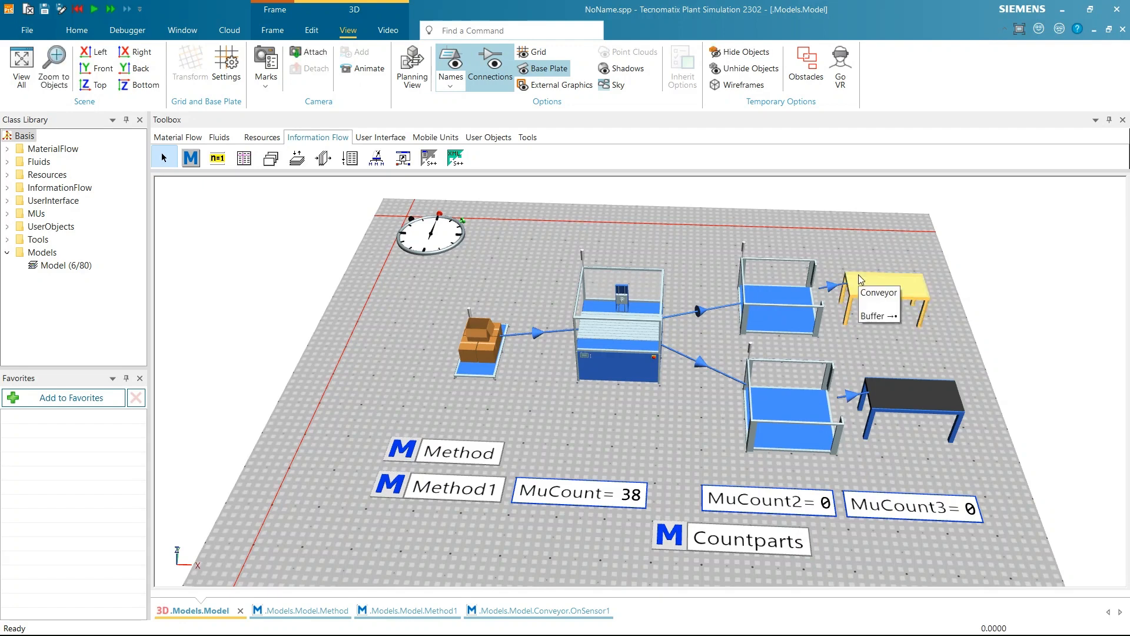
{"action": "double_click", "coordinate": [887, 278]}
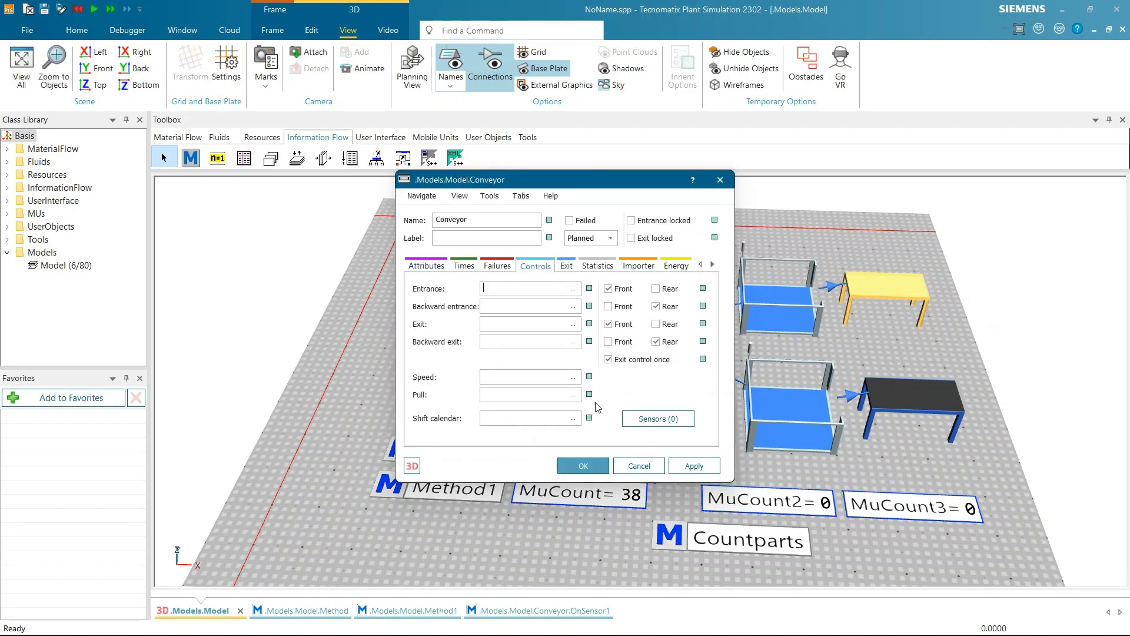
{"action": "left_click", "coordinate": [657, 420]}
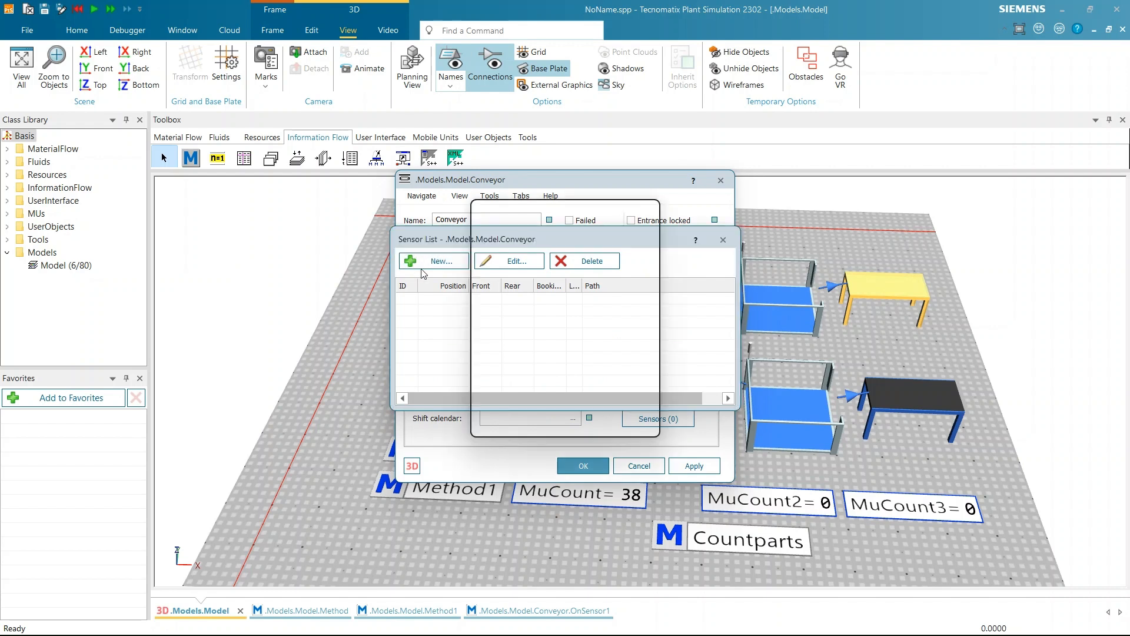
{"action": "left_click", "coordinate": [432, 261]}
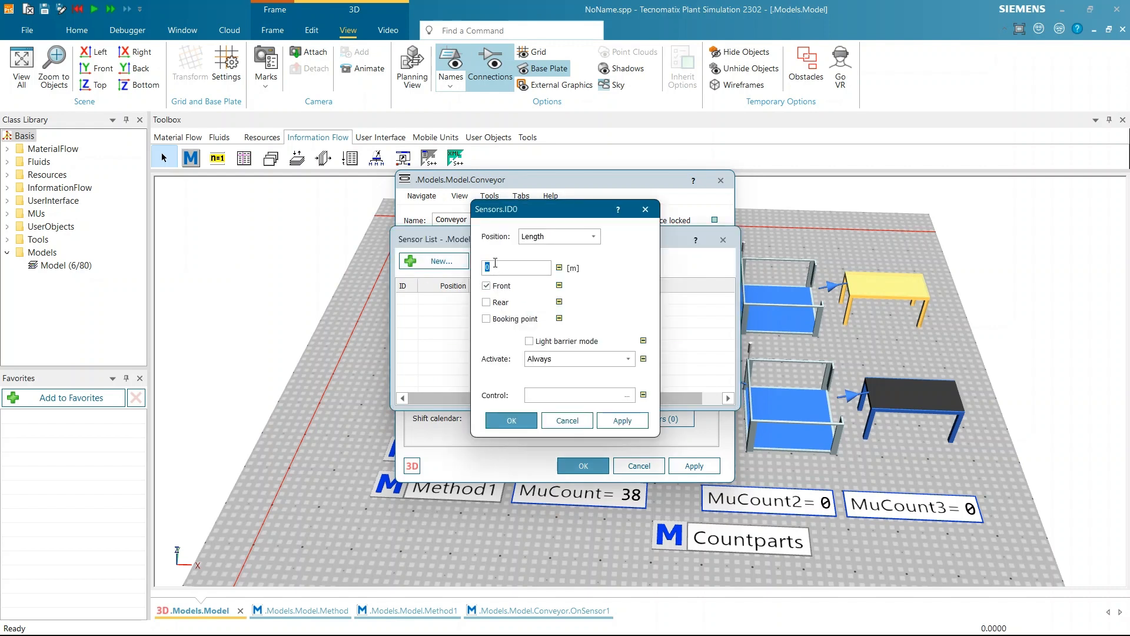
{"action": "type", "text": "05"}
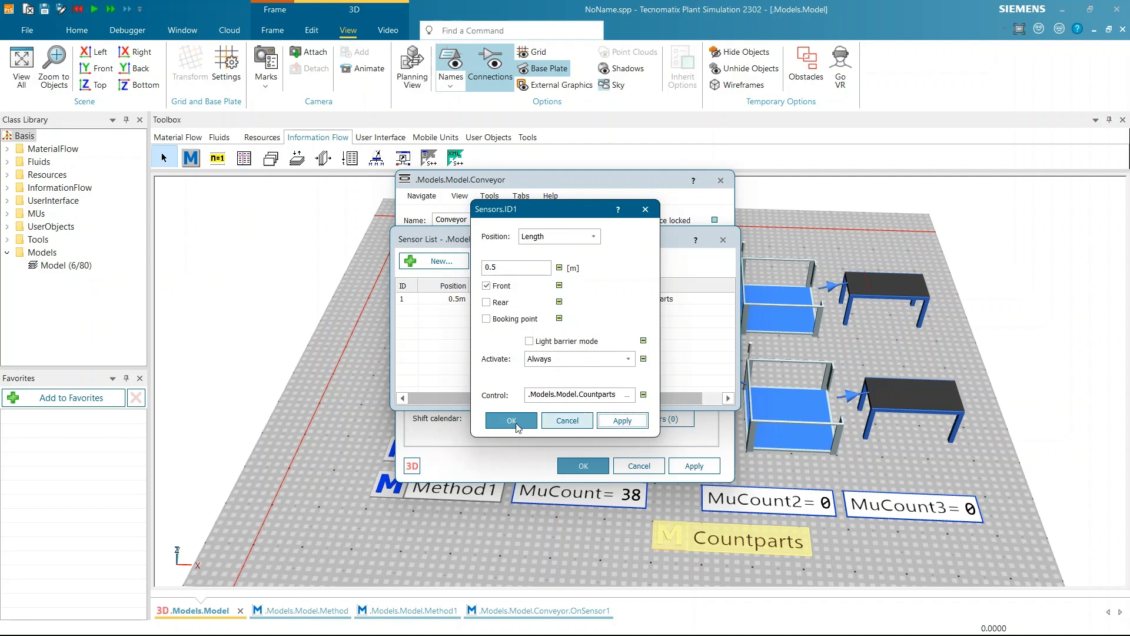
{"action": "left_click", "coordinate": [511, 421]}
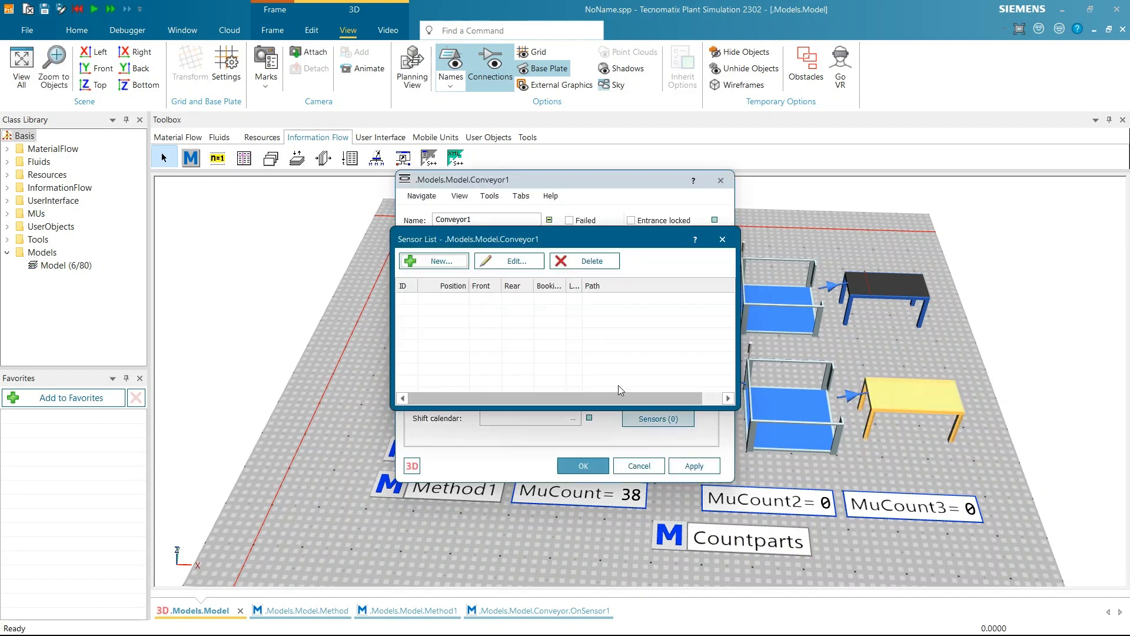
Give the second conveyor its own 0.5 m sensor with Control Countparts
{"action": "left_click", "coordinate": [432, 261]}
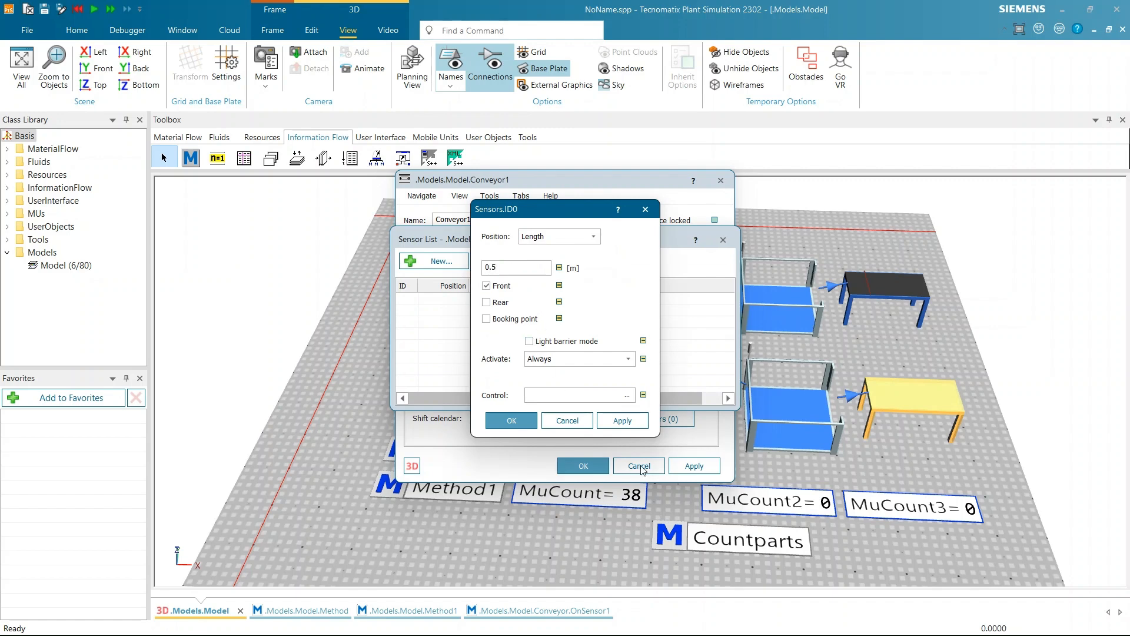
{"action": "left_click", "coordinate": [510, 420]}
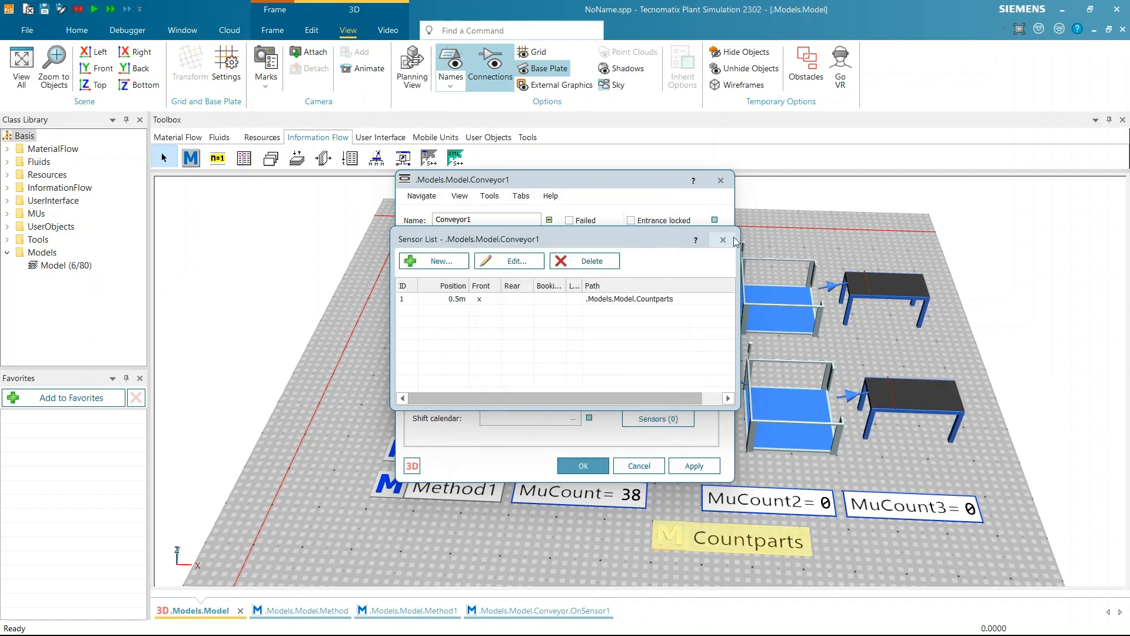
{"action": "left_click", "coordinate": [723, 239]}
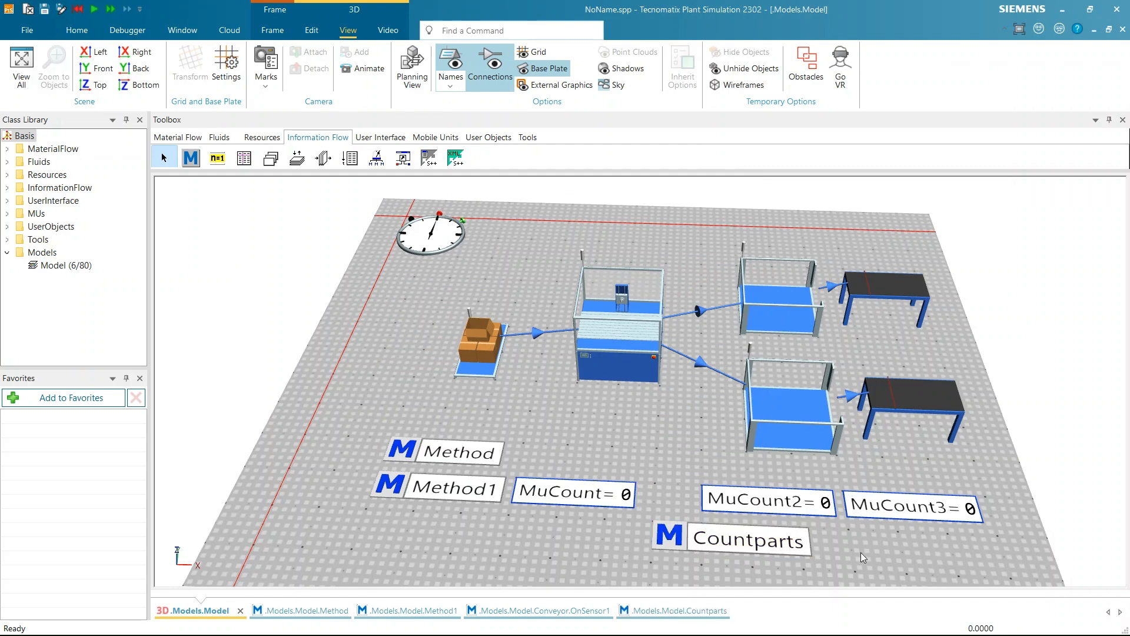
Write Countparts code incrementing MuCount2 for ?=conveyor and MuCount3 for ?=conveyor1, then apply it
{"action": "left_click", "coordinate": [75, 31]}
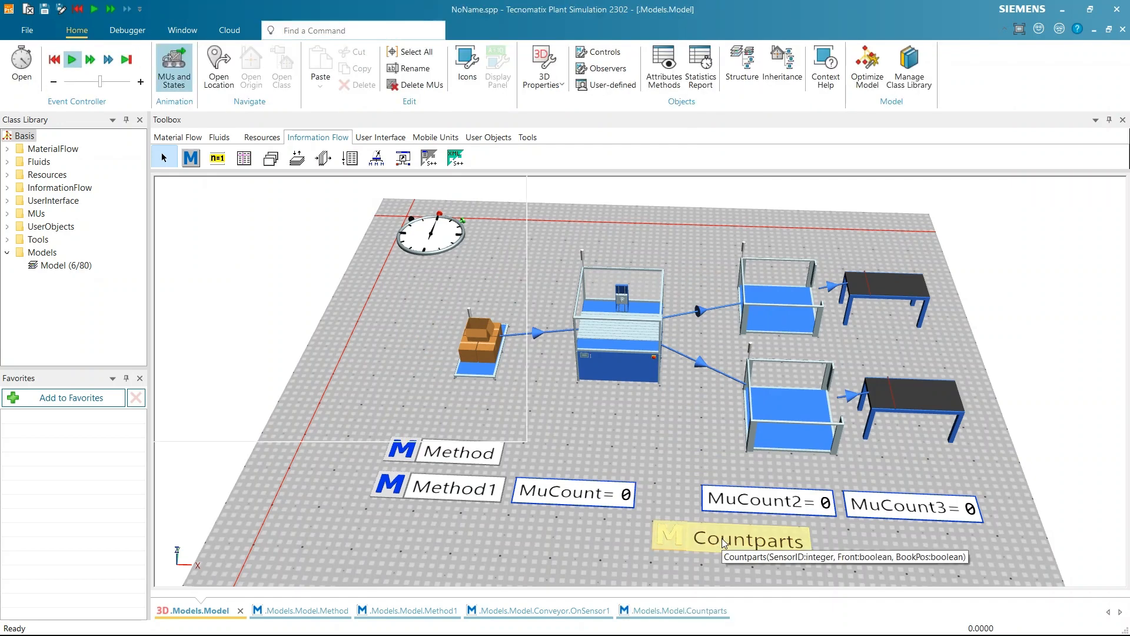
{"action": "double_click", "coordinate": [735, 540]}
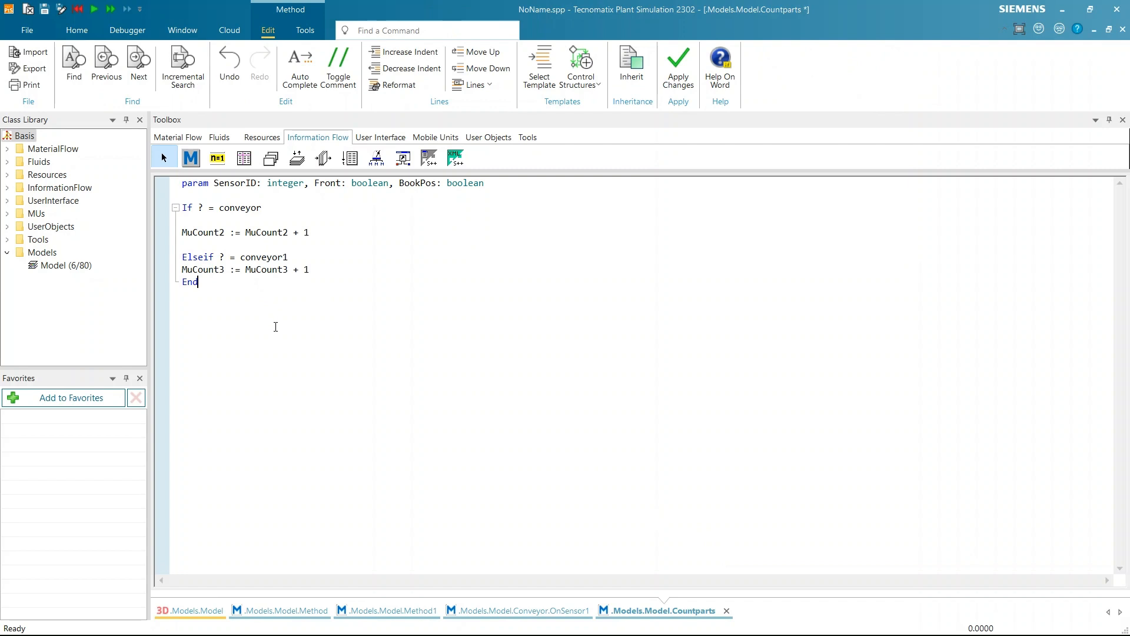
{"action": "left_click", "coordinate": [675, 65]}
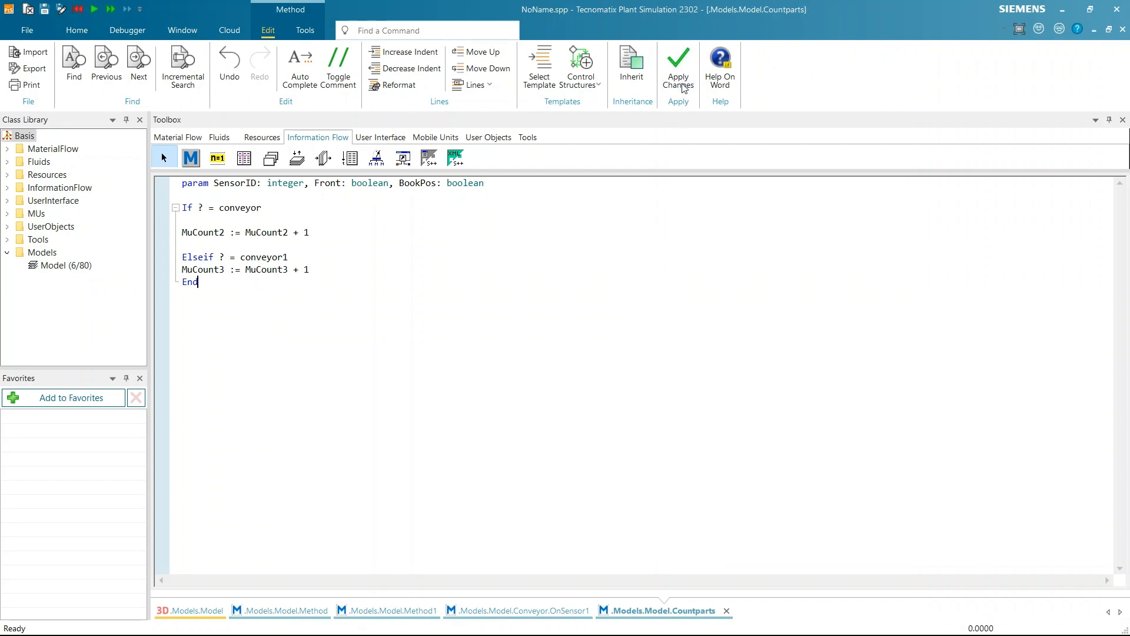
{"action": "left_click", "coordinate": [189, 611]}
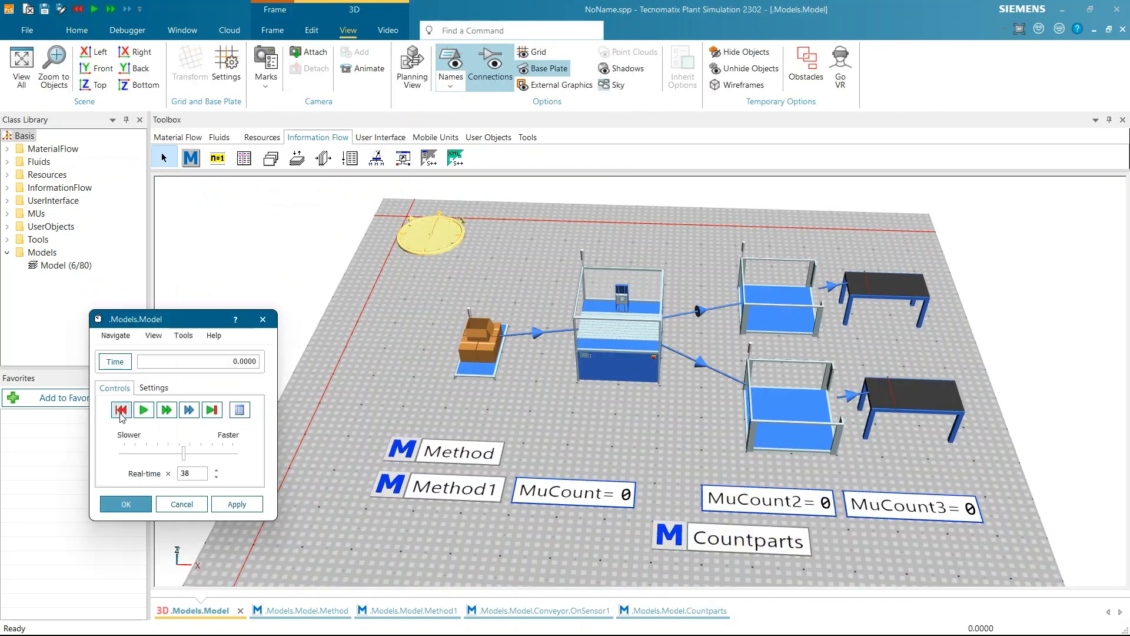
Start the run to watch MuCount2 and MuCount3 count parts, then reset all counters to 0
{"action": "left_click", "coordinate": [143, 410]}
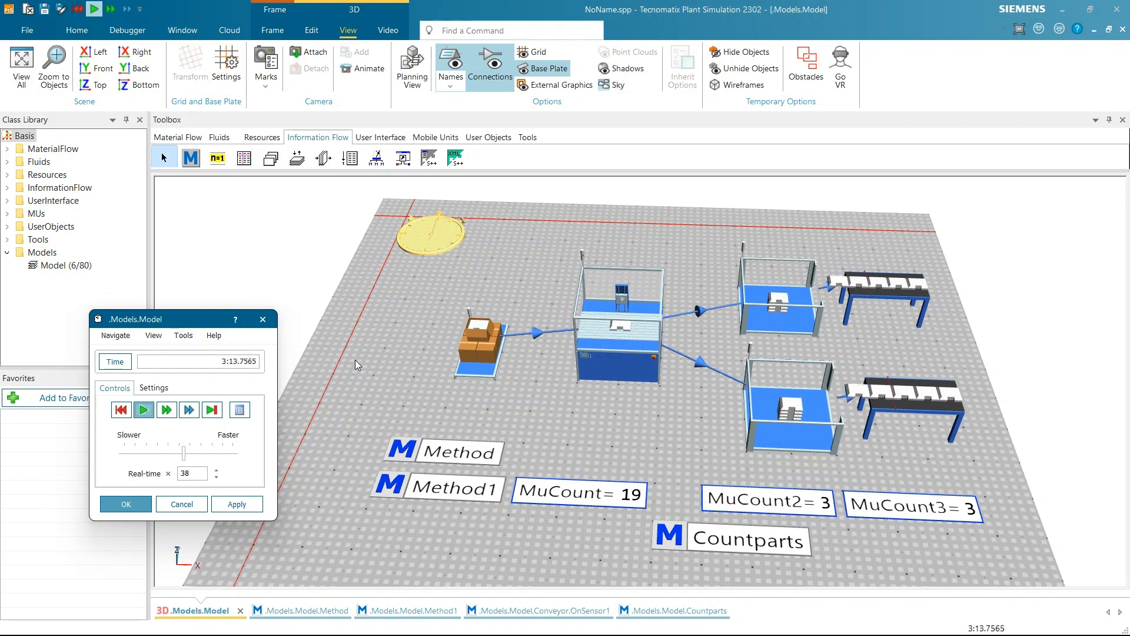
{"action": "left_click", "coordinate": [143, 410]}
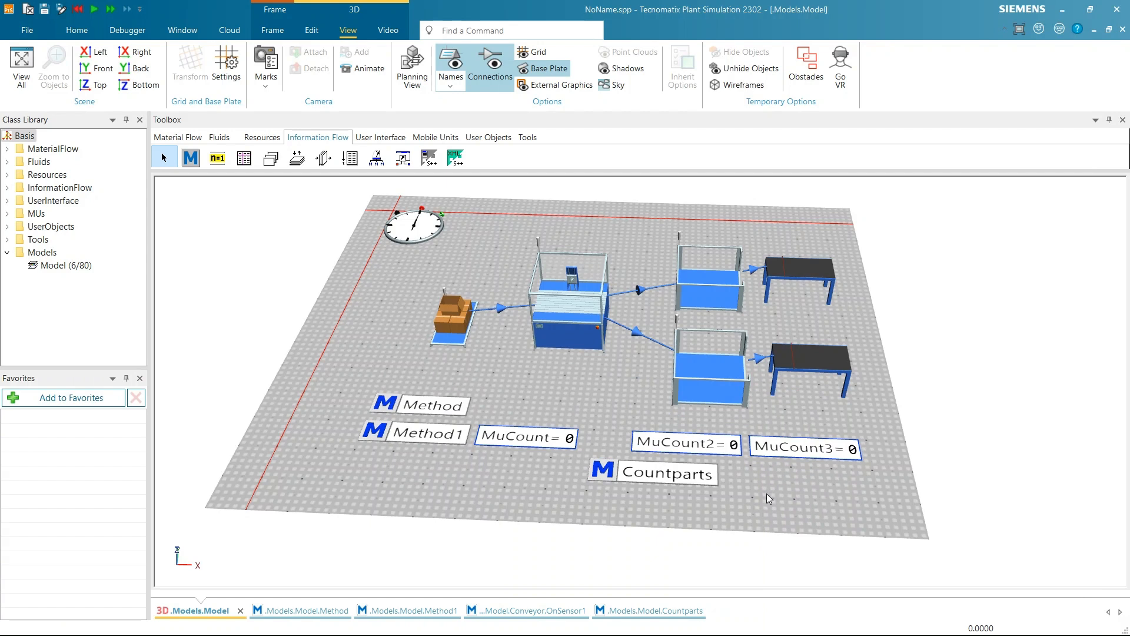
{"action": "mouse_move", "coordinate": [819, 499]}
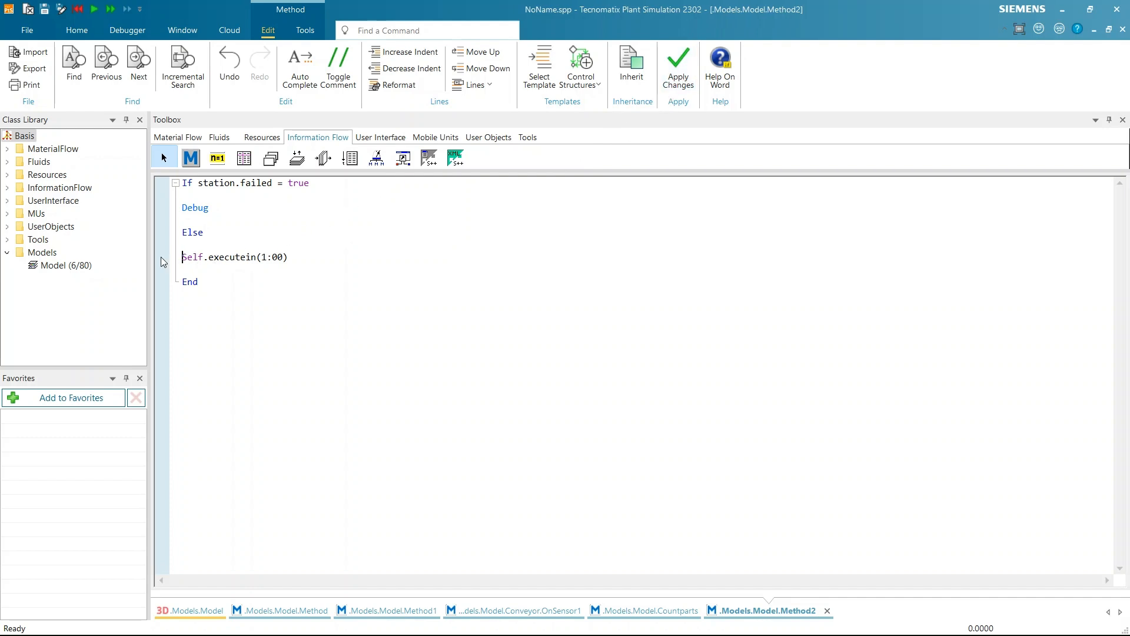
Set a breakpoint on Method2's self.executein(1:00) rescheduling line
{"action": "left_click", "coordinate": [161, 257]}
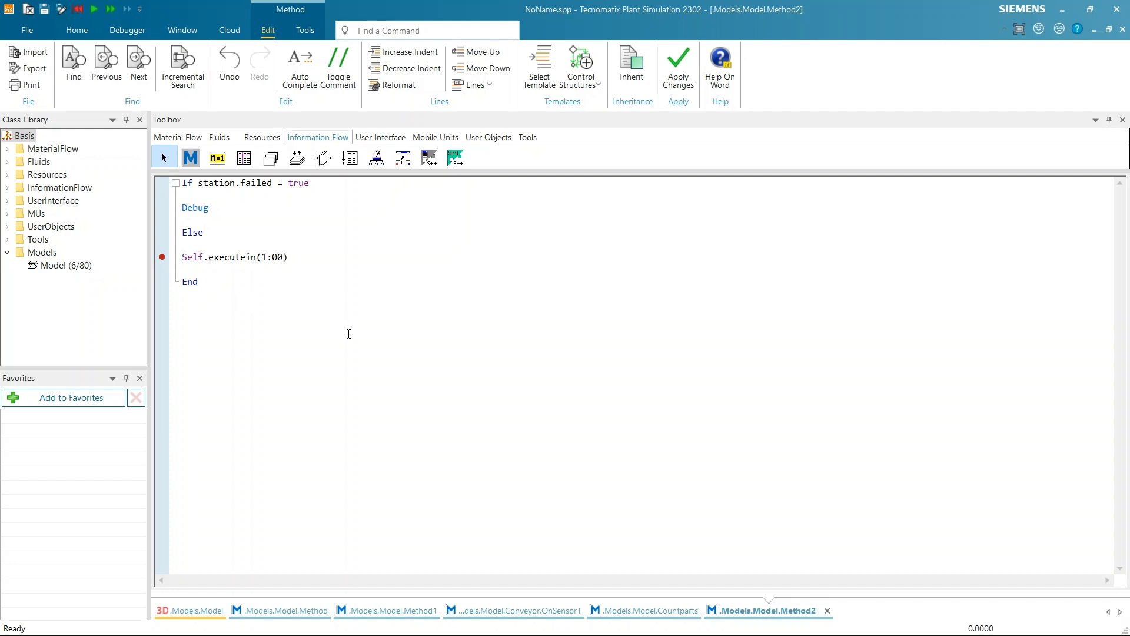
{"action": "left_click", "coordinate": [184, 257]}
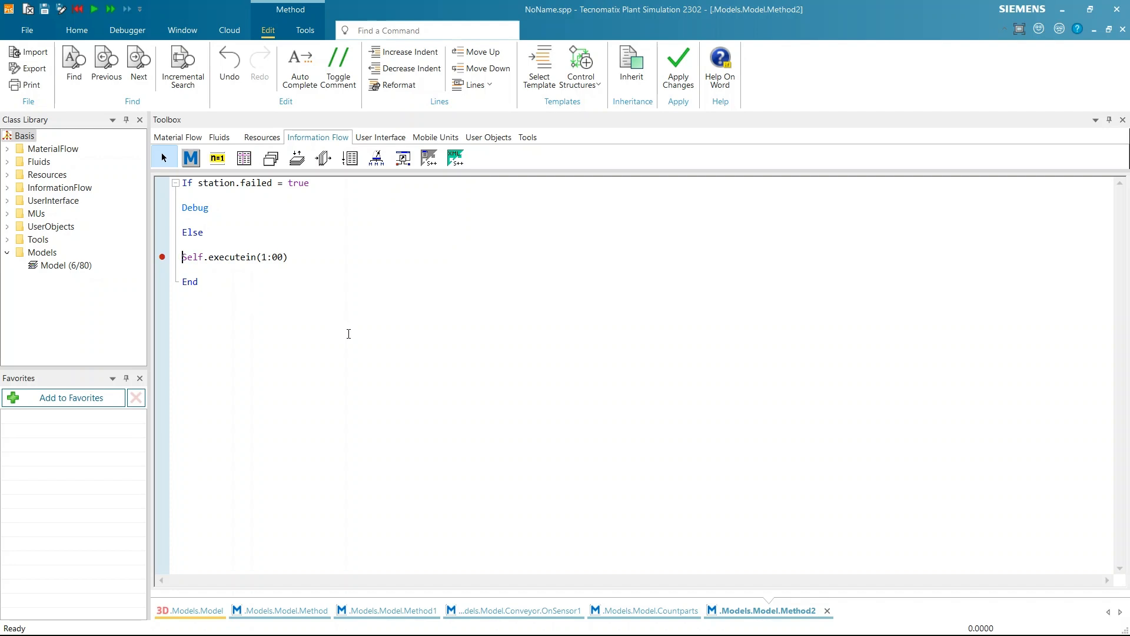
{"action": "mouse_move", "coordinate": [204, 612]}
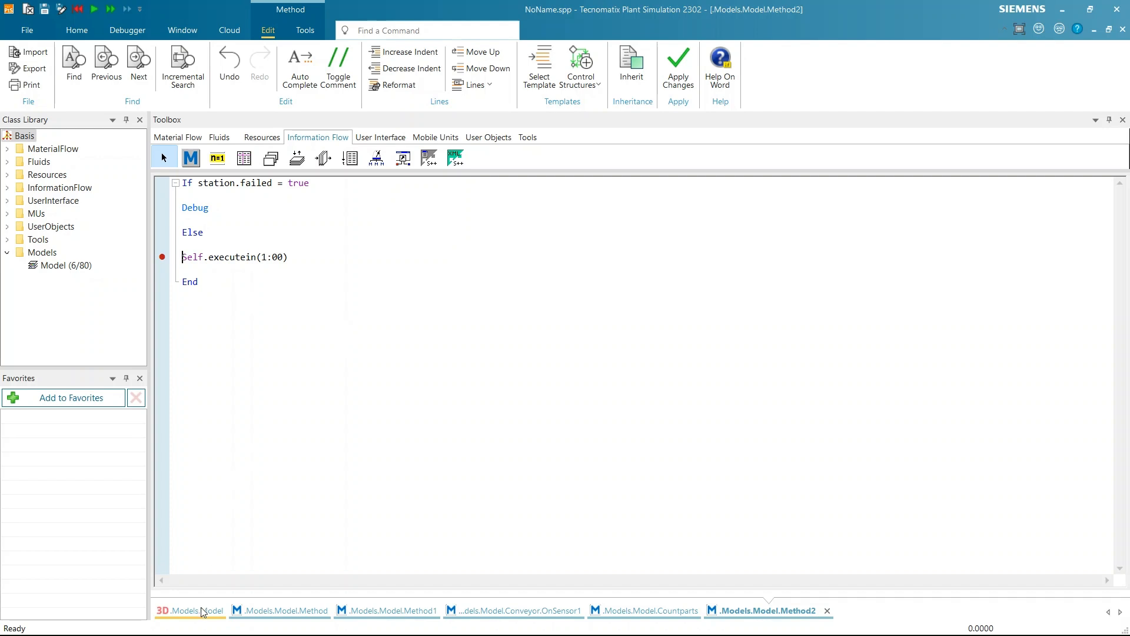
{"action": "left_click", "coordinate": [188, 611]}
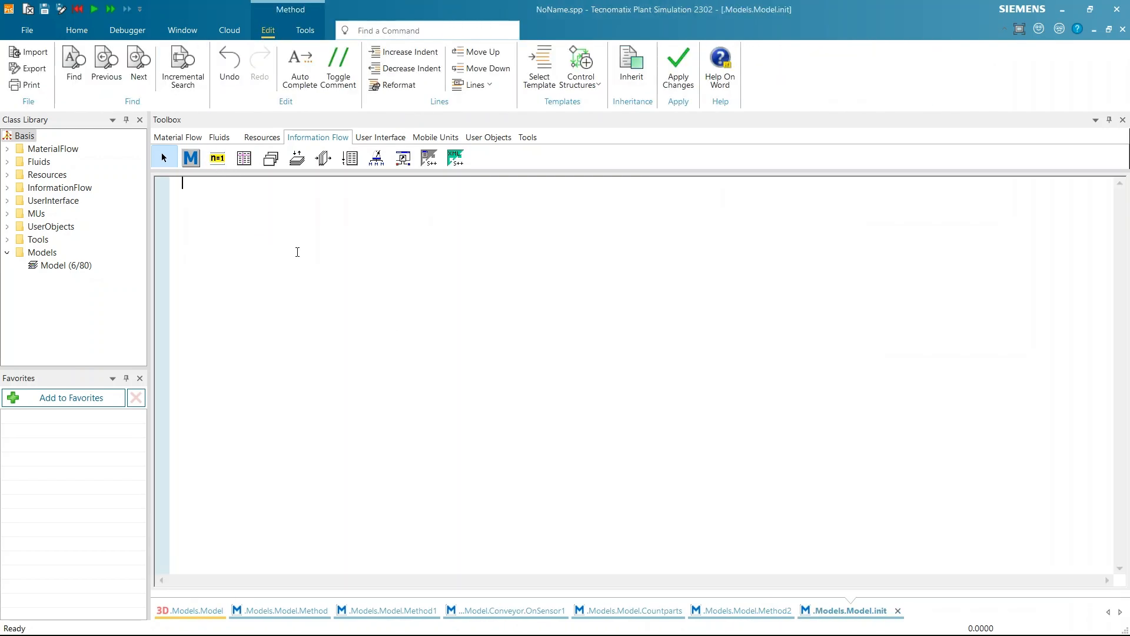
Write init with &method2.executein(1:00) and apply the code
{"action": "type", "text": "&method2.executein(1:00)"}
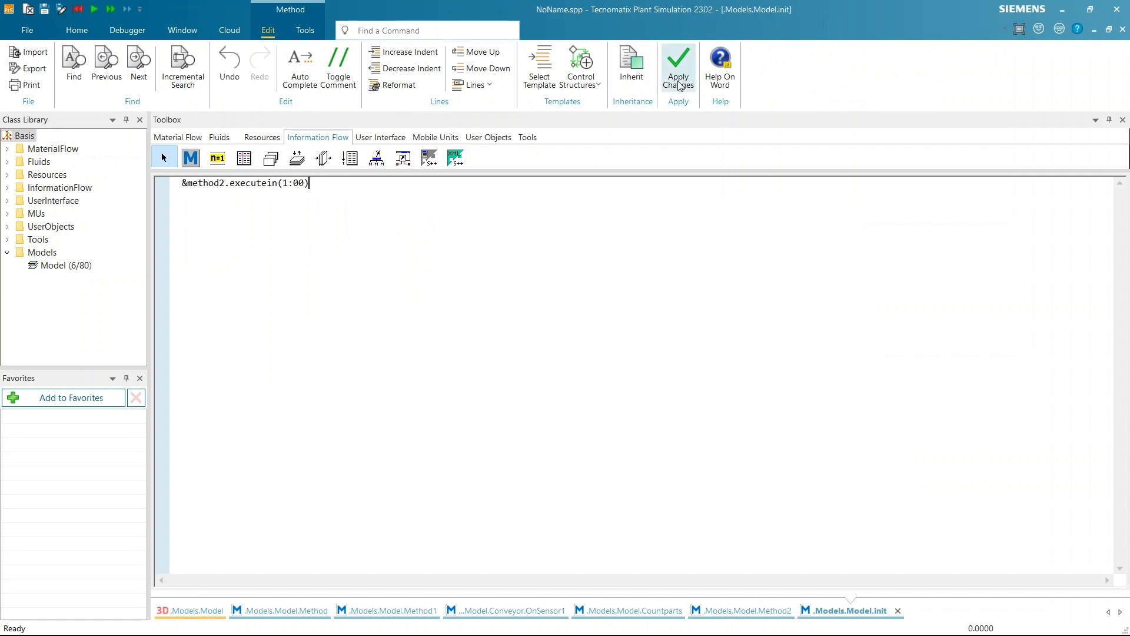
{"action": "left_click", "coordinate": [188, 611]}
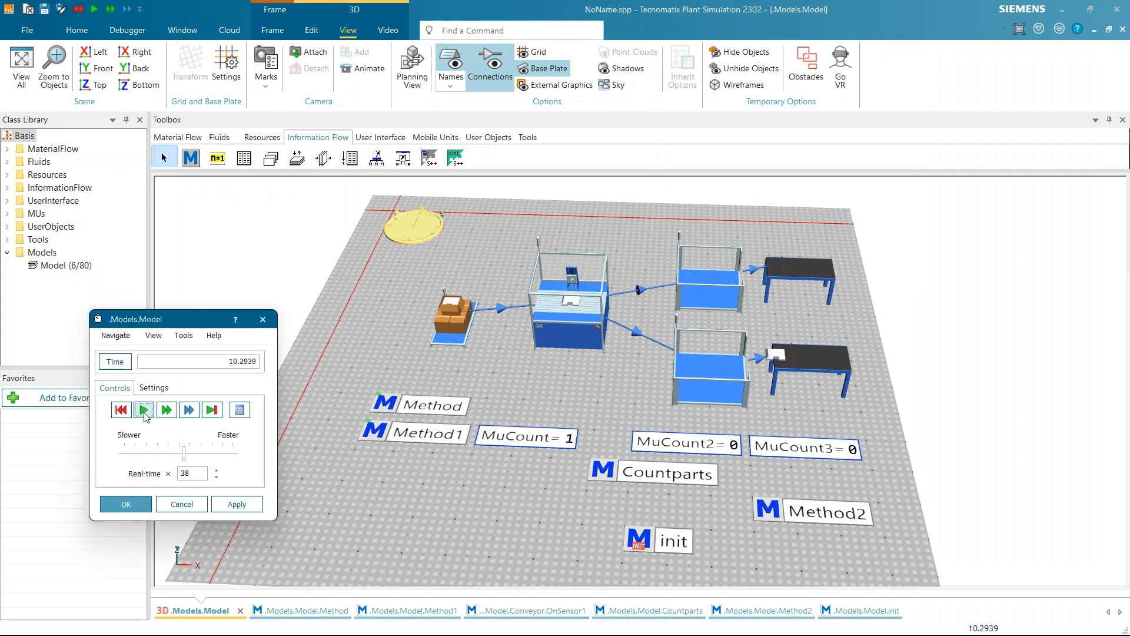
Start the run so Method2 fires at 1:00 and halts at its breakpoint in the debugger
{"action": "left_click", "coordinate": [142, 410]}
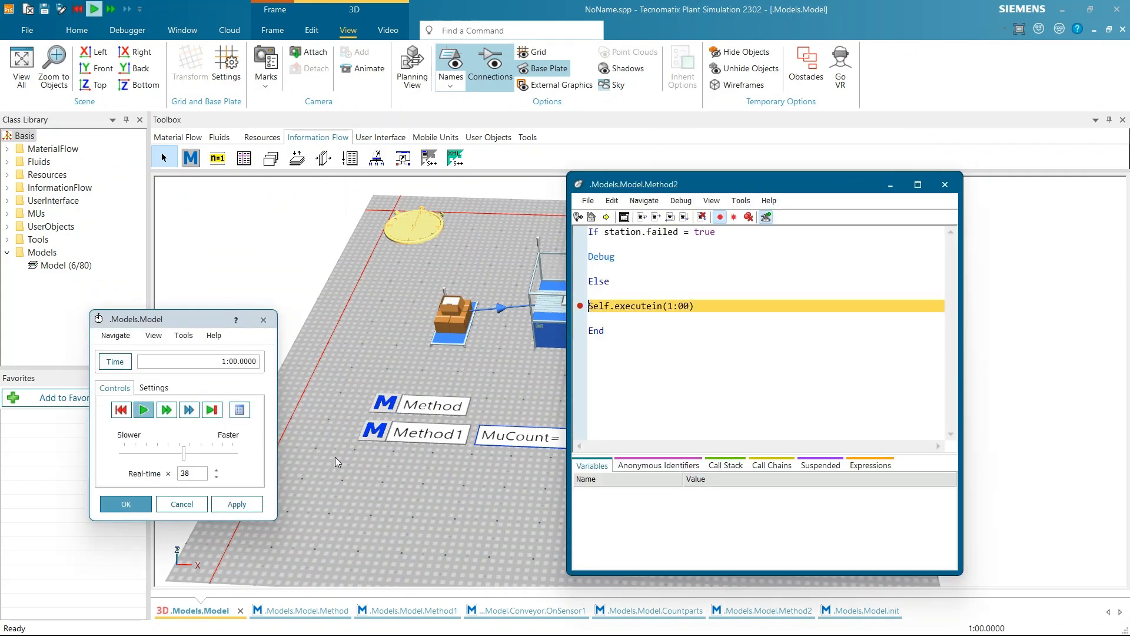